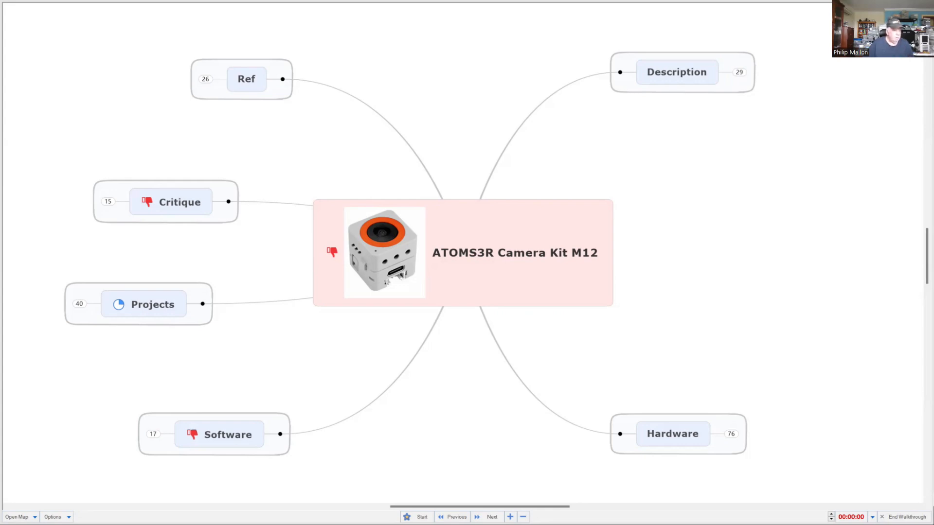
mouse_move(745, 145)
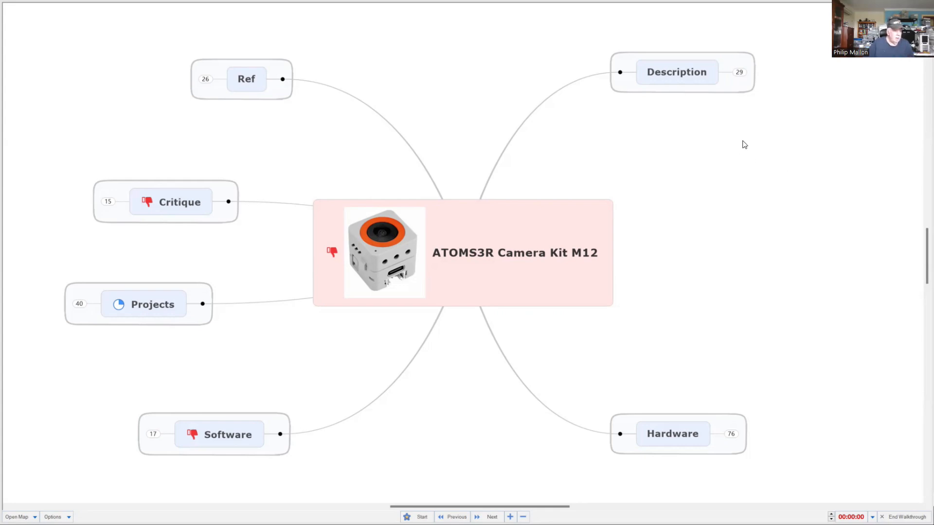
mouse_move(738, 85)
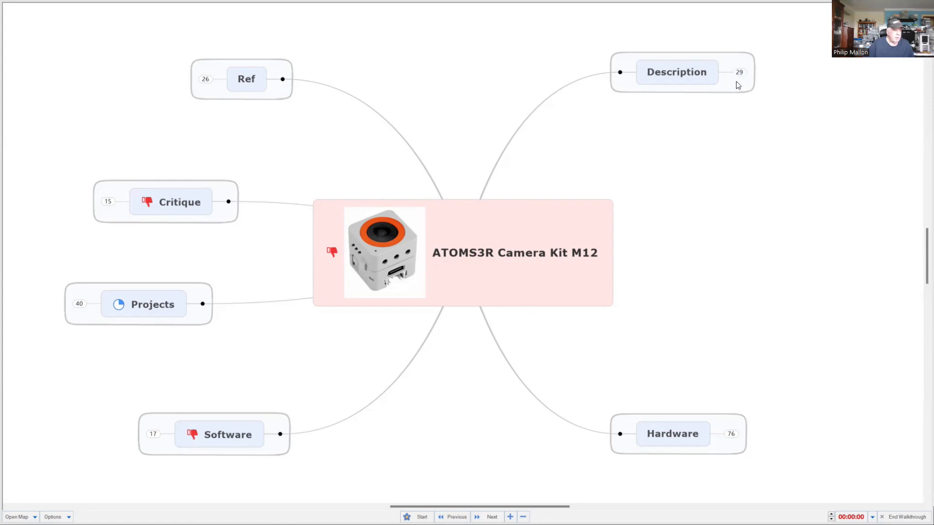
Step: Expand Description to reveal its What?, Cost, Applications, SKU and Features subtopics
click(739, 72)
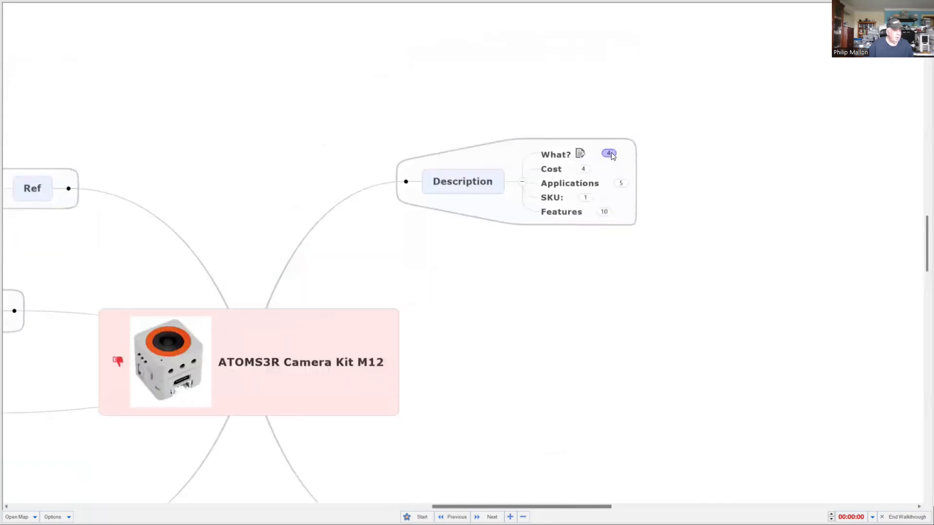
Step: Expand What? and scroll through the ATOMS3R M12 product images and specs diagram
click(609, 155)
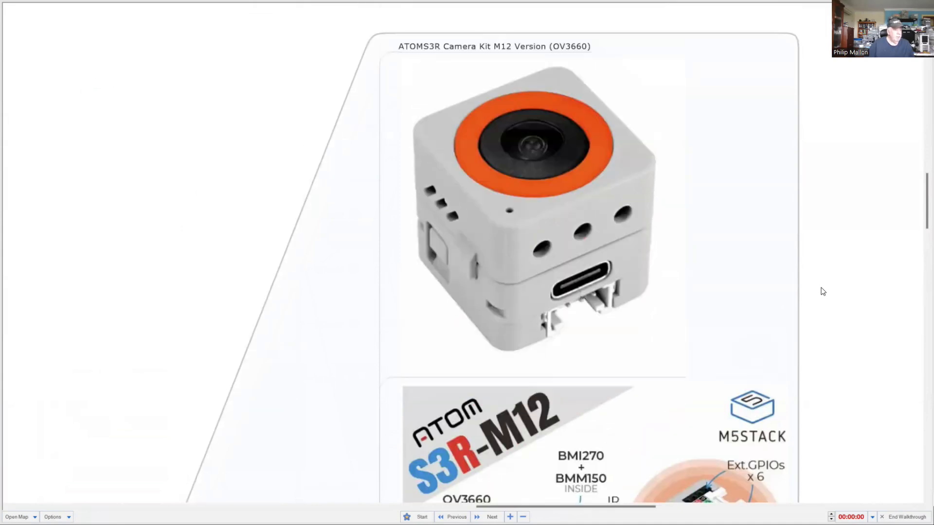
scroll(down, 3)
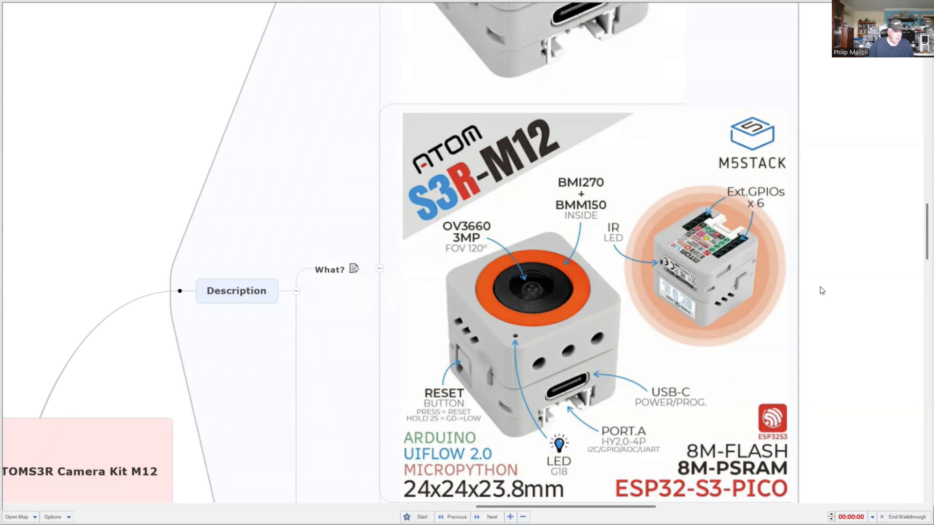
scroll(down, 3)
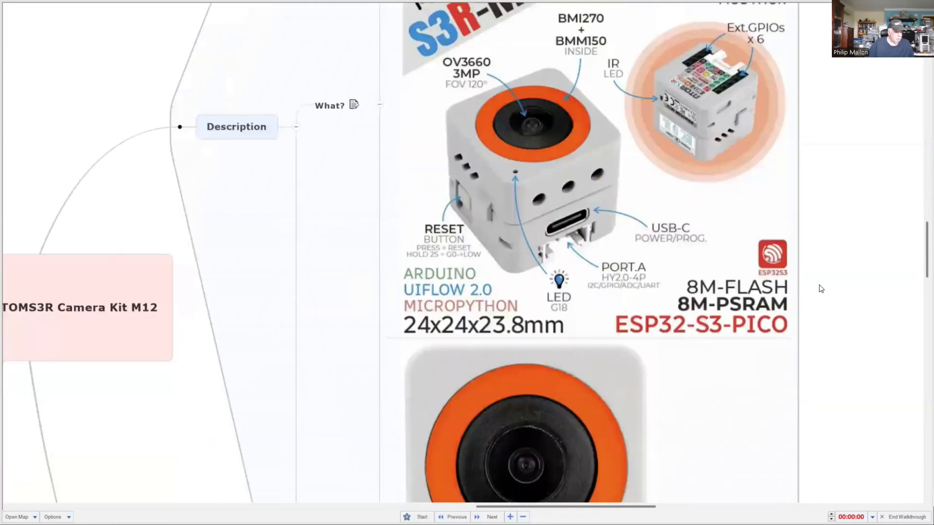
scroll(down, 3)
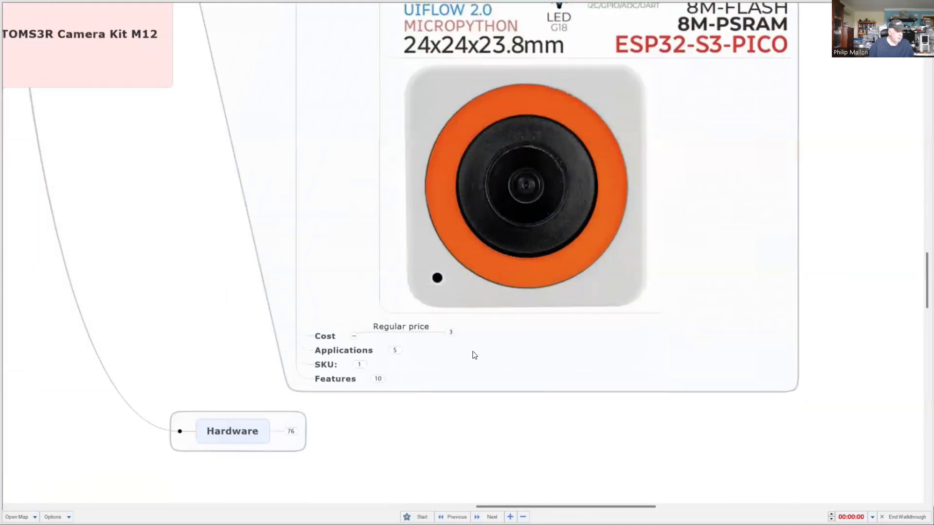
Step: Expand Cost ($US23.95, Dec24 purchase) and the five-item Applications list
click(448, 337)
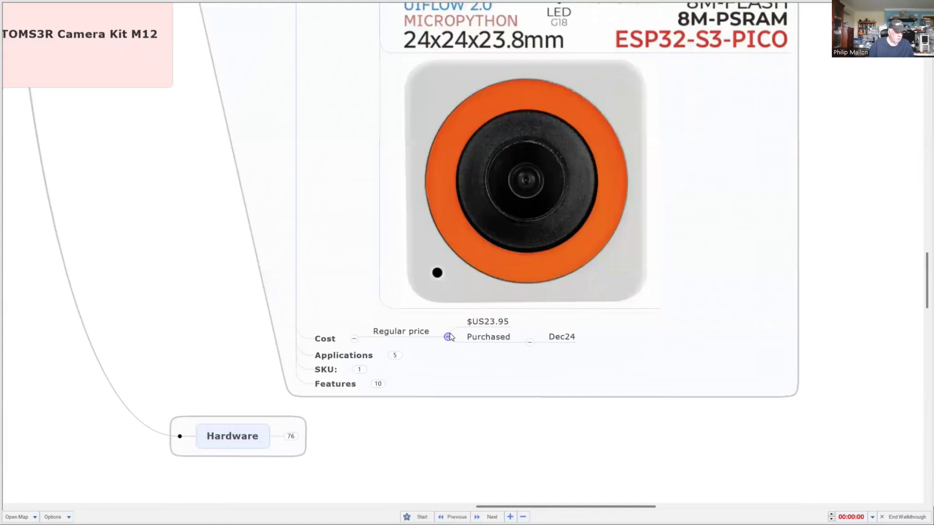
mouse_move(402, 364)
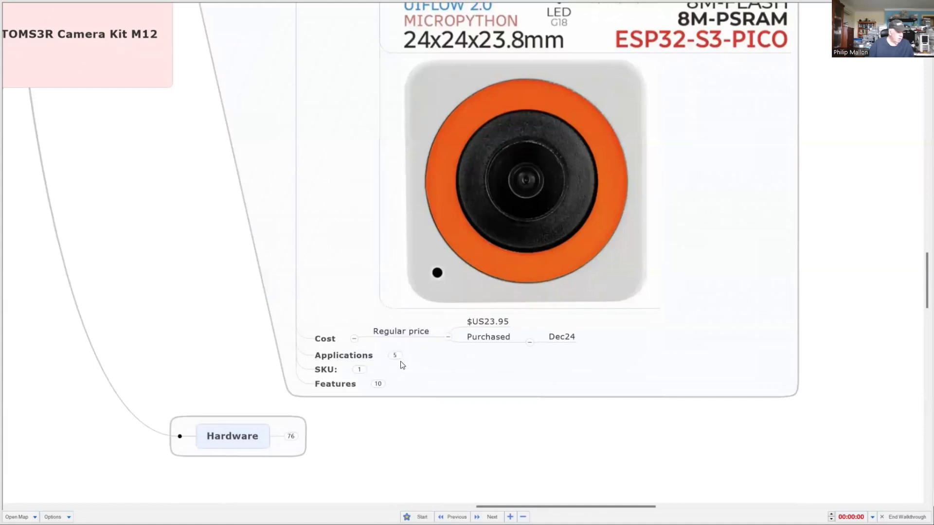
click(394, 355)
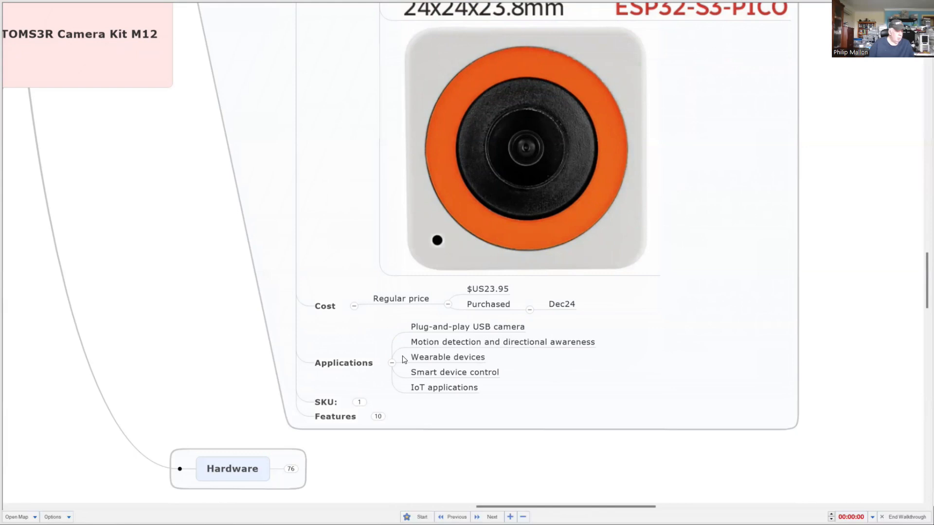
mouse_move(355, 362)
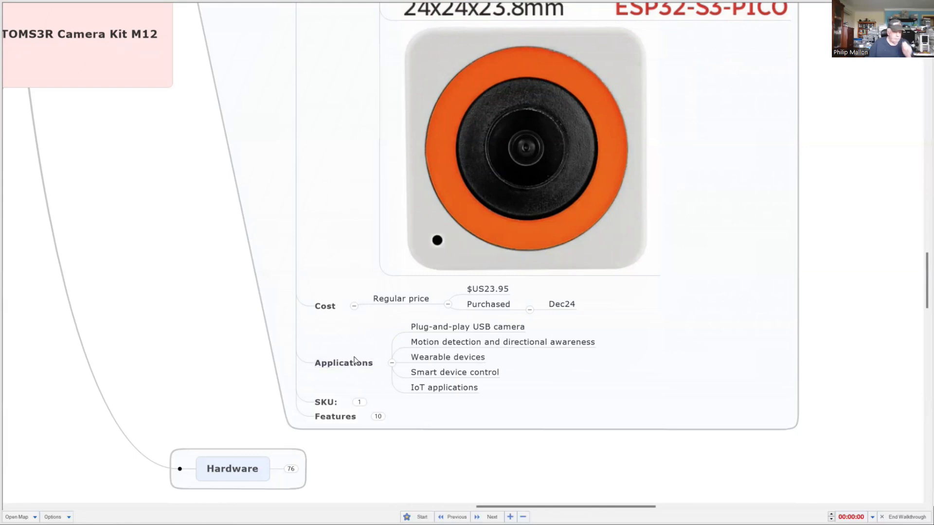
mouse_move(363, 354)
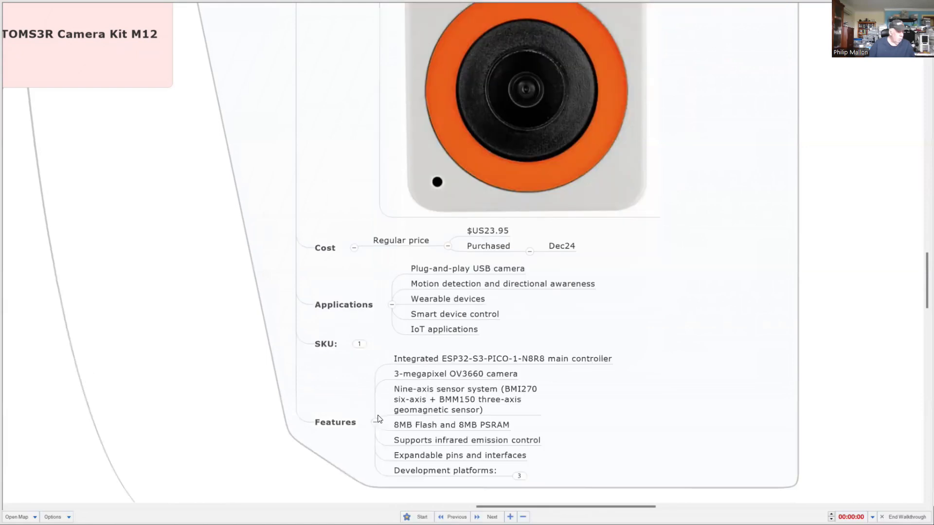
mouse_move(367, 399)
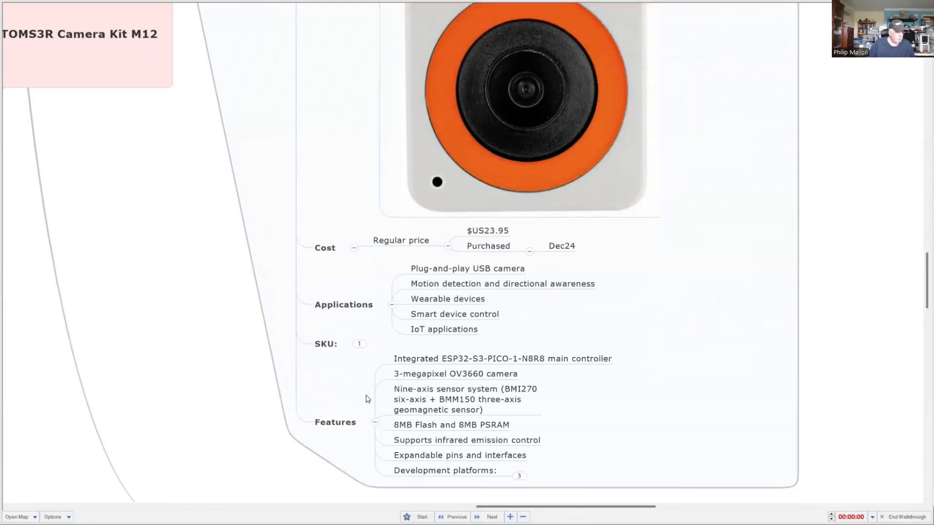
mouse_move(362, 388)
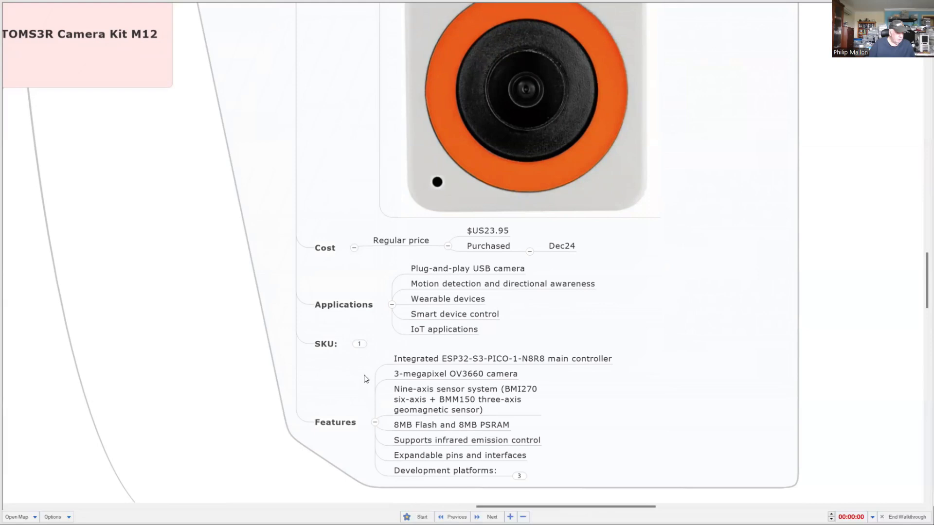
mouse_move(399, 349)
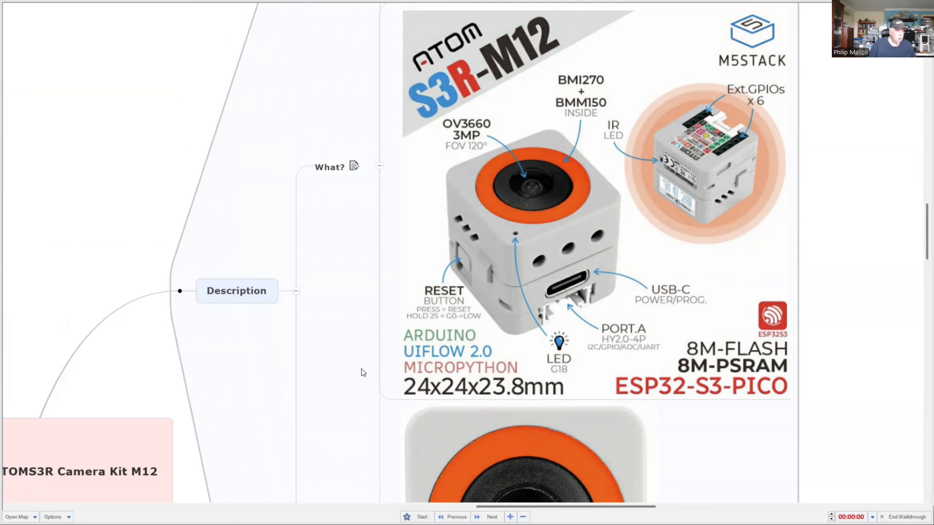
mouse_move(365, 371)
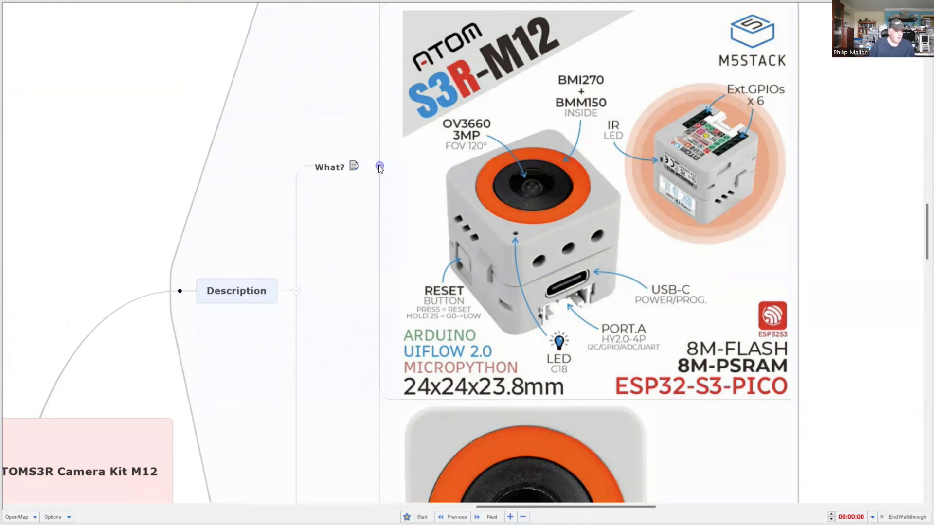
Step: Collapse the What? images and expand the Hardware and Software branches
click(379, 166)
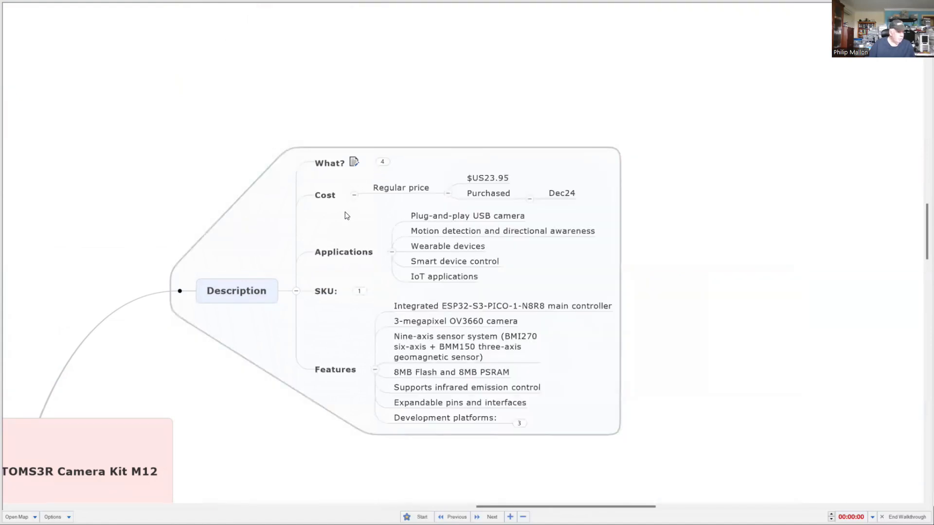
scroll(down, 3)
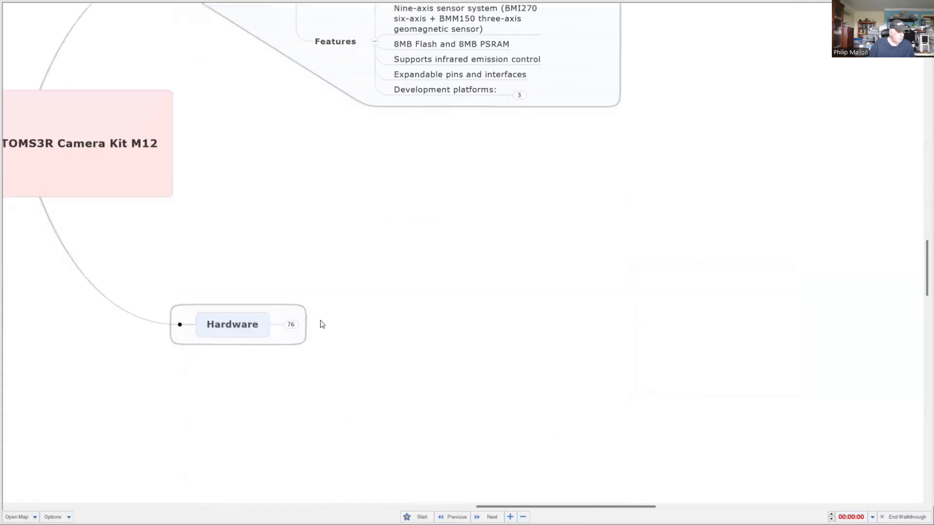
click(232, 324)
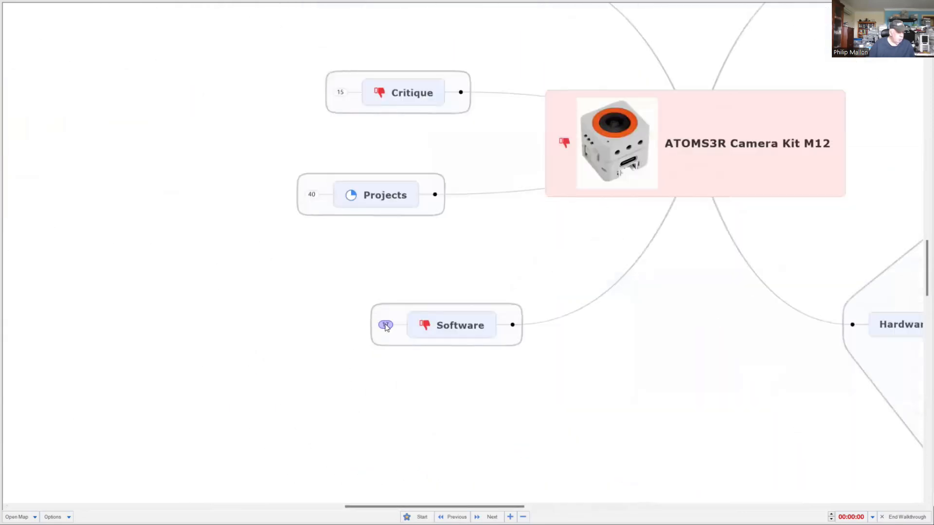
click(386, 325)
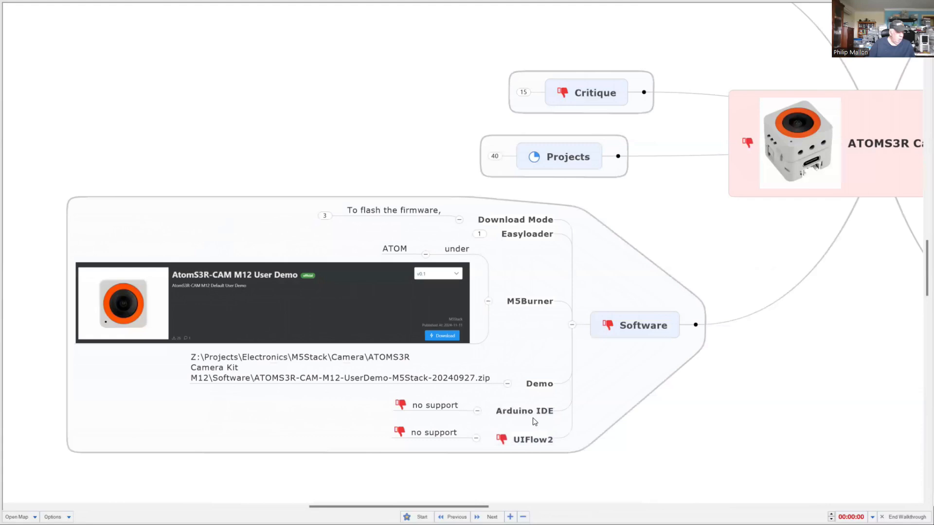
mouse_move(511, 422)
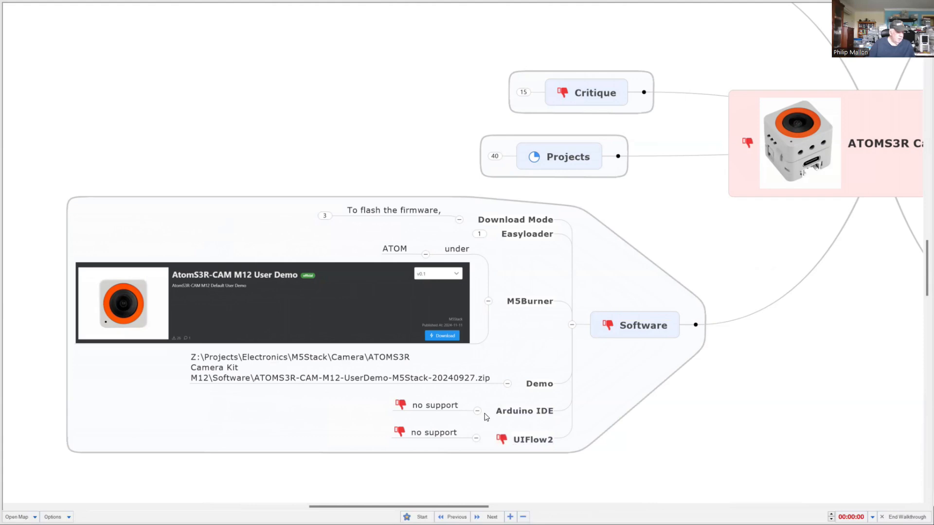
Step: Fold away the Arduino IDE no-support note and expand Projects to show Commission
click(477, 411)
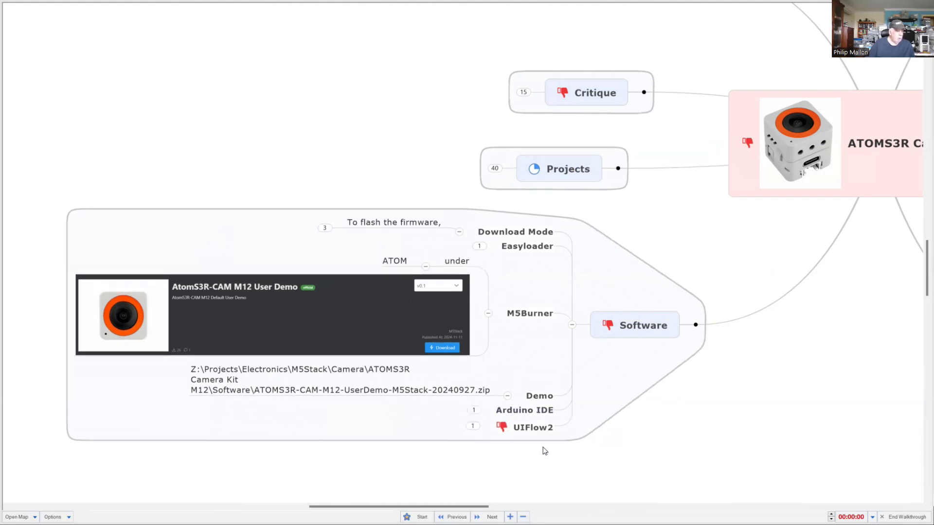
mouse_move(539, 446)
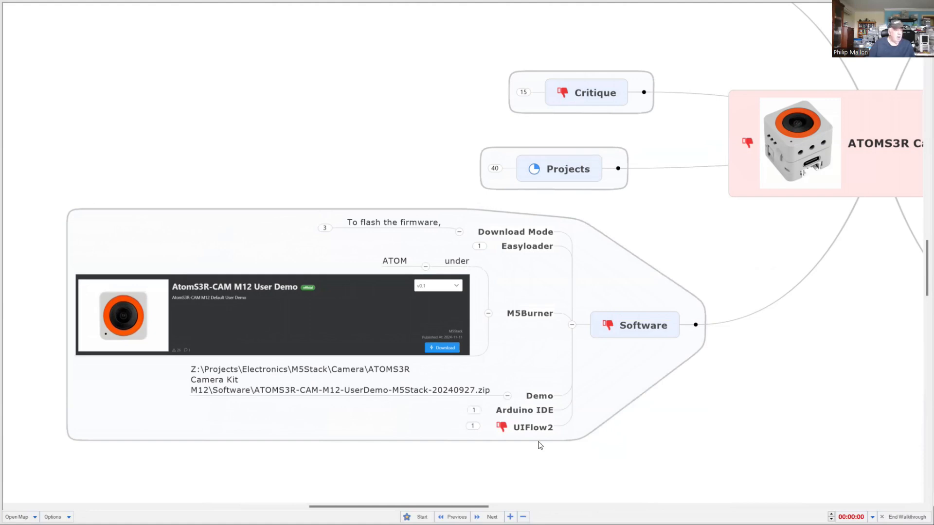
click(531, 427)
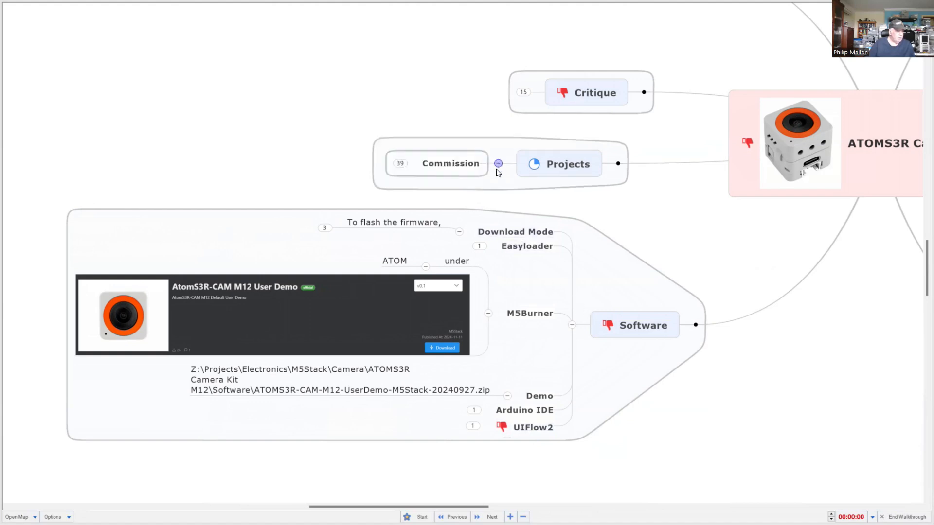
Step: Expand Commission into Simple Tests and point out the USB camera, wifi camera and wifi server objectives
click(498, 164)
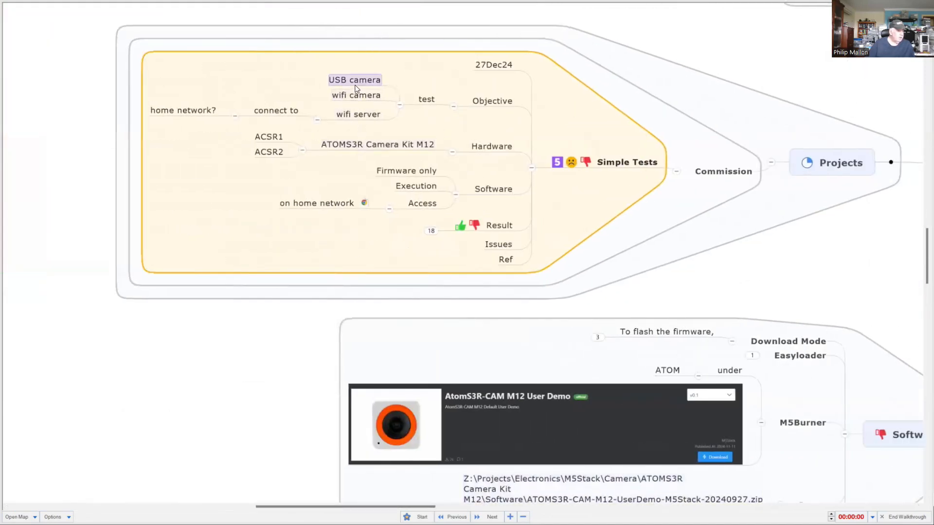
click(355, 95)
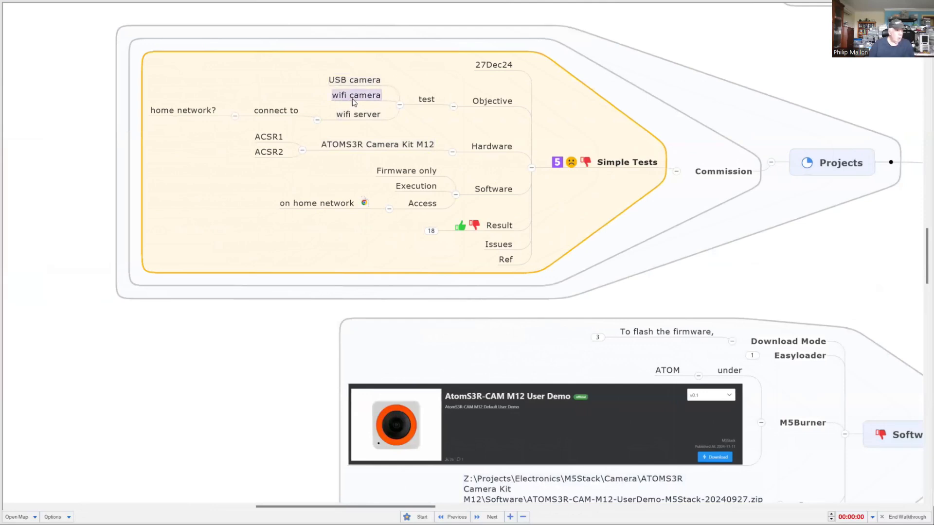
click(357, 114)
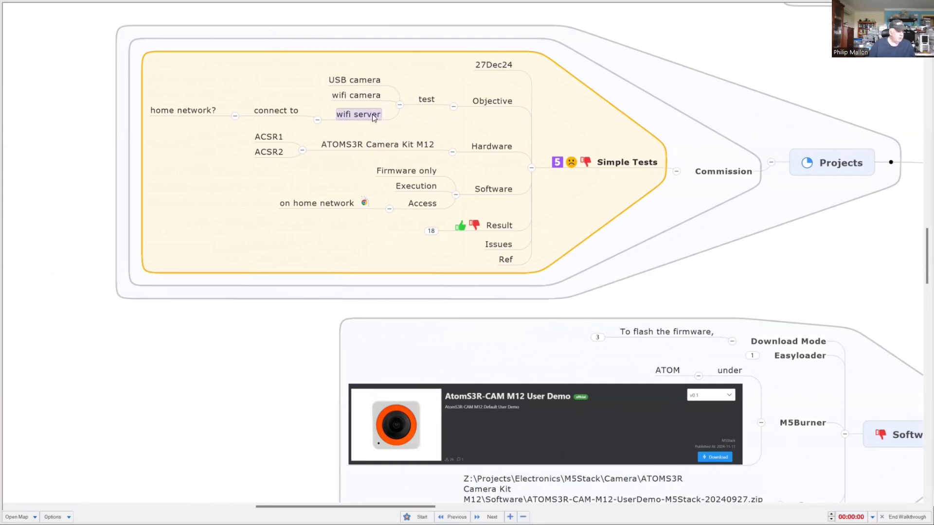
click(275, 110)
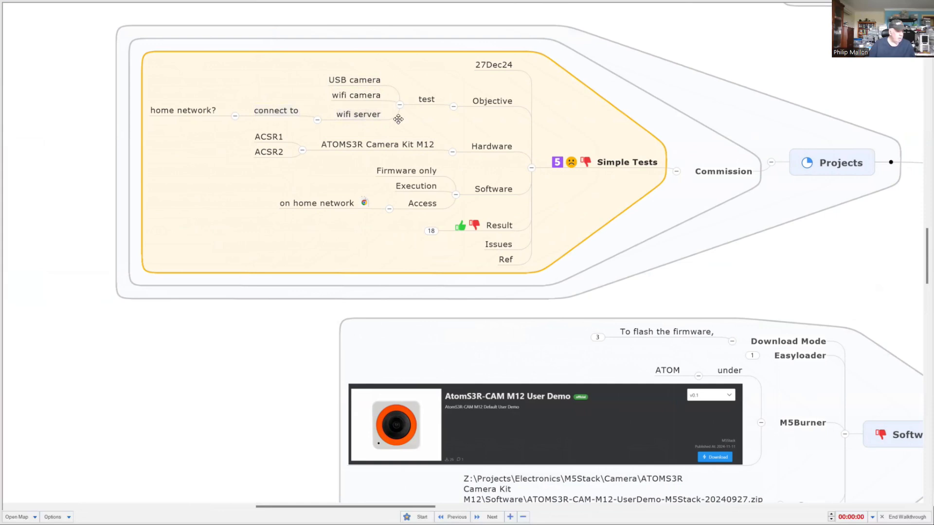
mouse_move(450, 189)
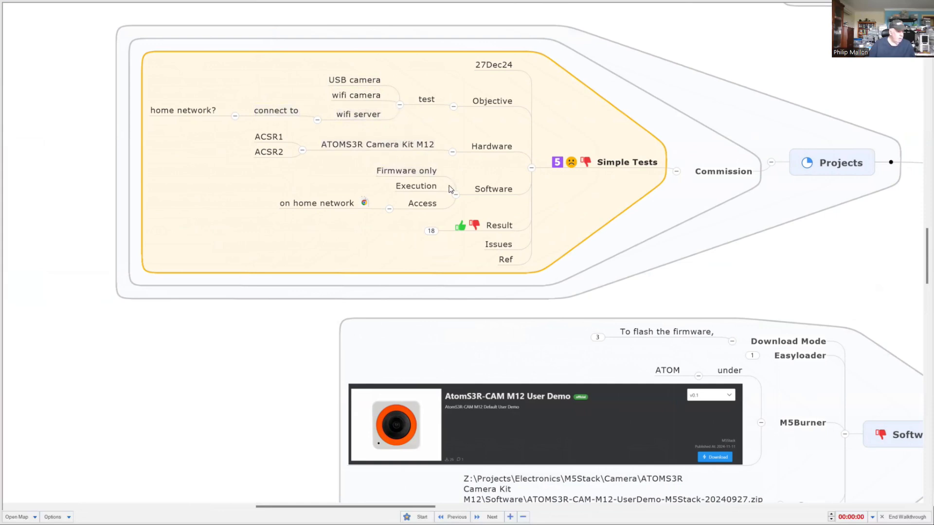
mouse_move(444, 199)
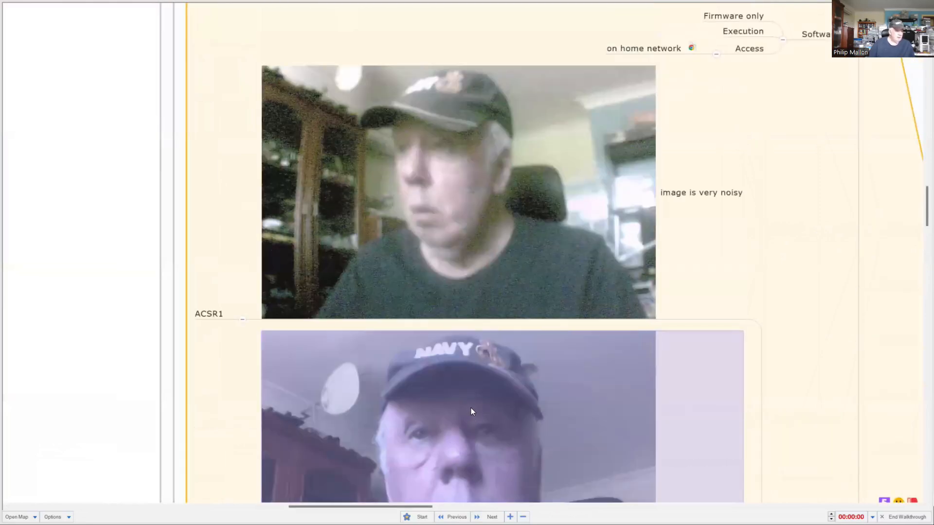
Step: Scroll past the Result captures and issues toward the Critique branch
scroll(down, 3)
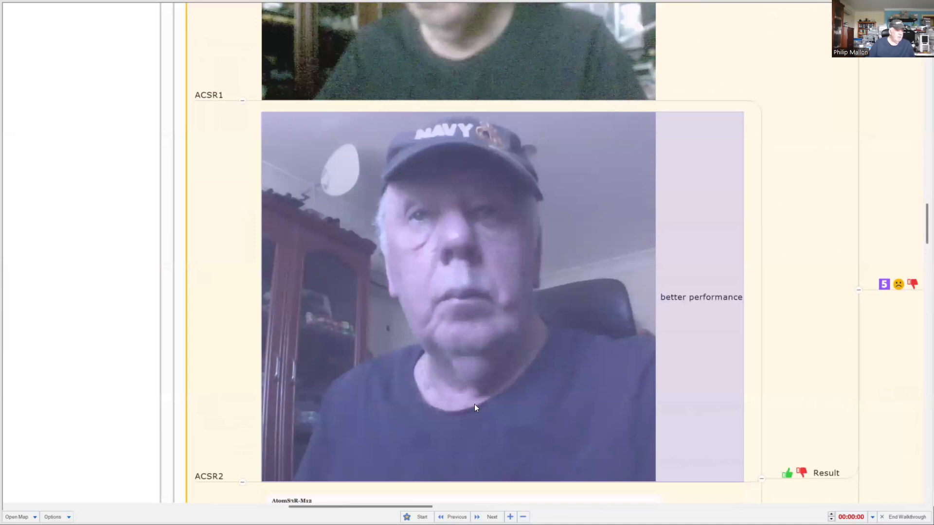
scroll(down, 3)
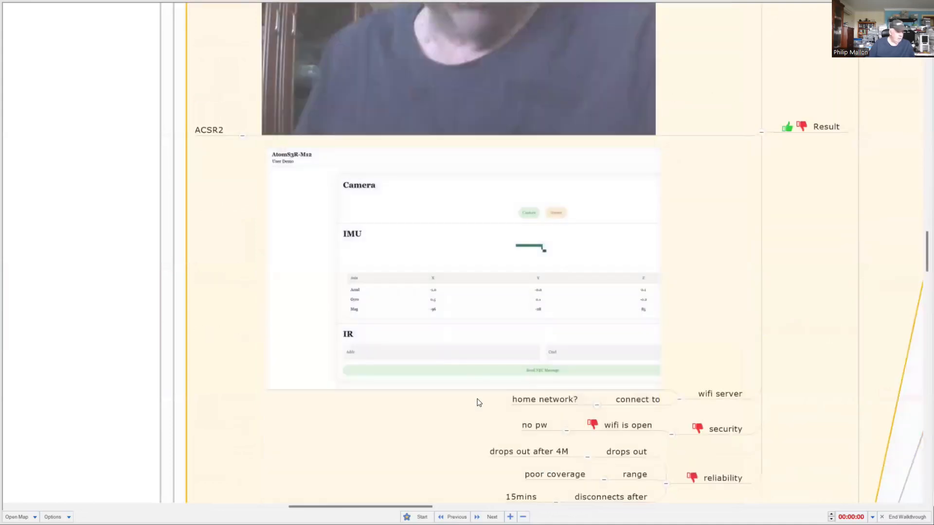
mouse_move(449, 400)
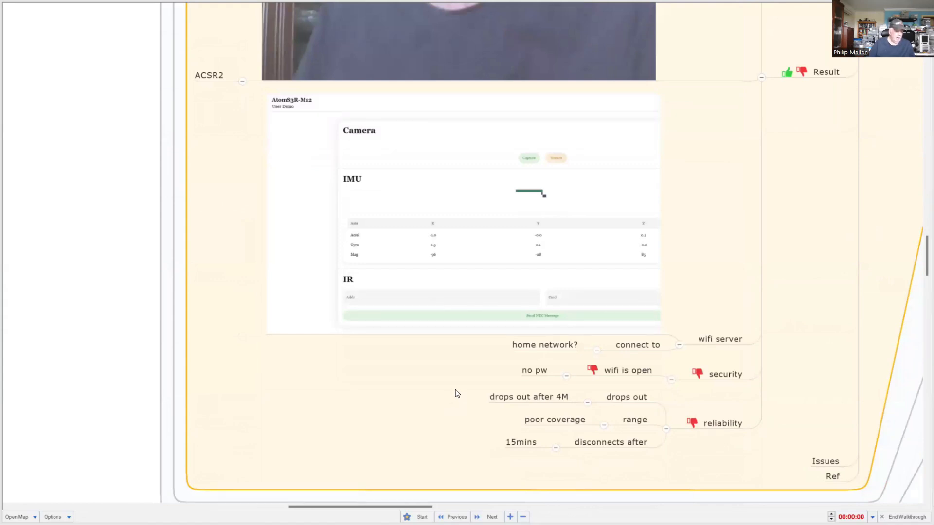
mouse_move(471, 369)
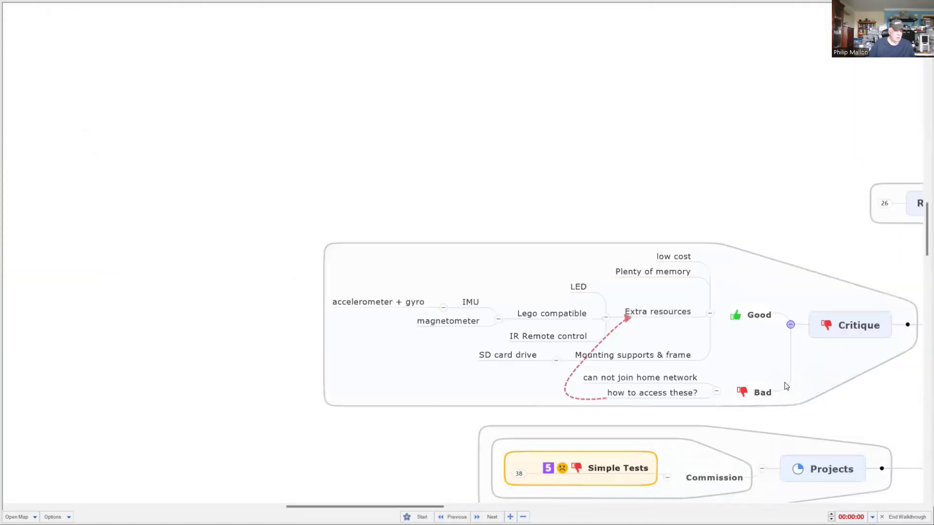
Step: Point out the low cost, Plenty of memory and Extra resources good points, then clear the emphasis
click(673, 256)
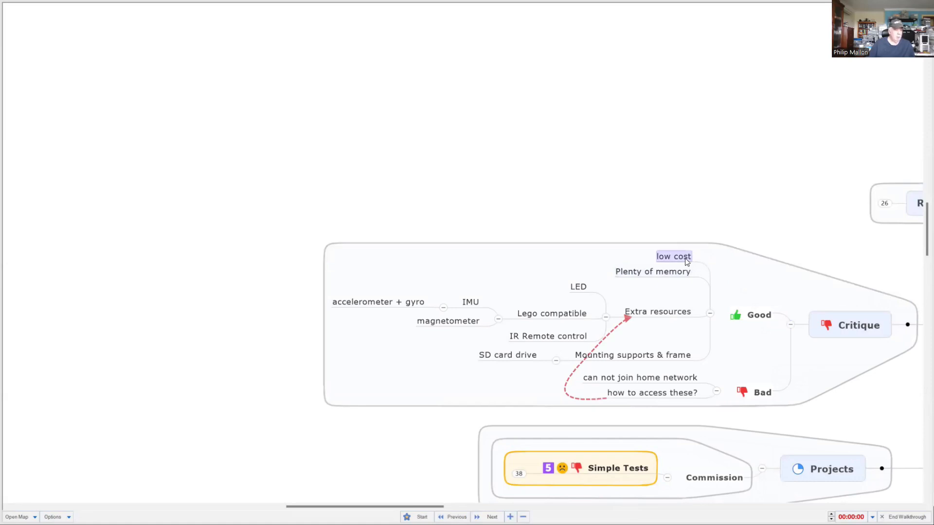
click(653, 272)
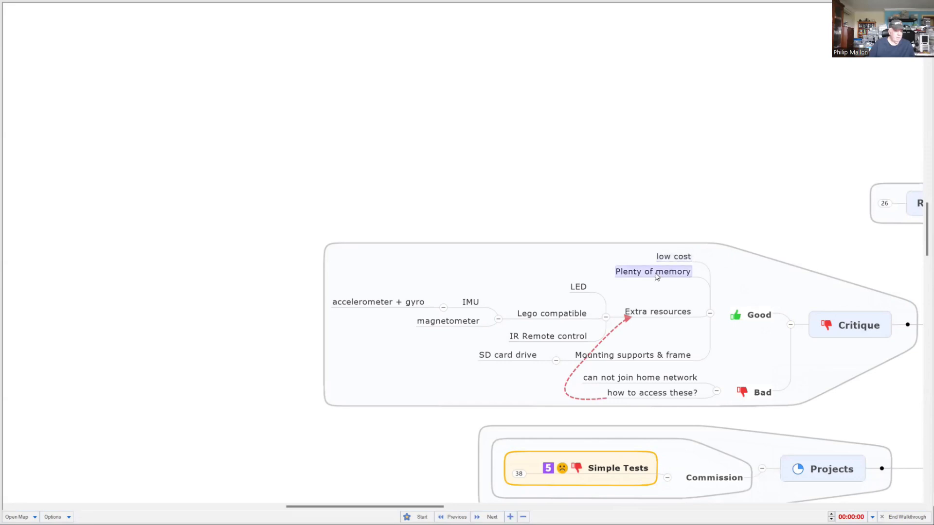
click(656, 311)
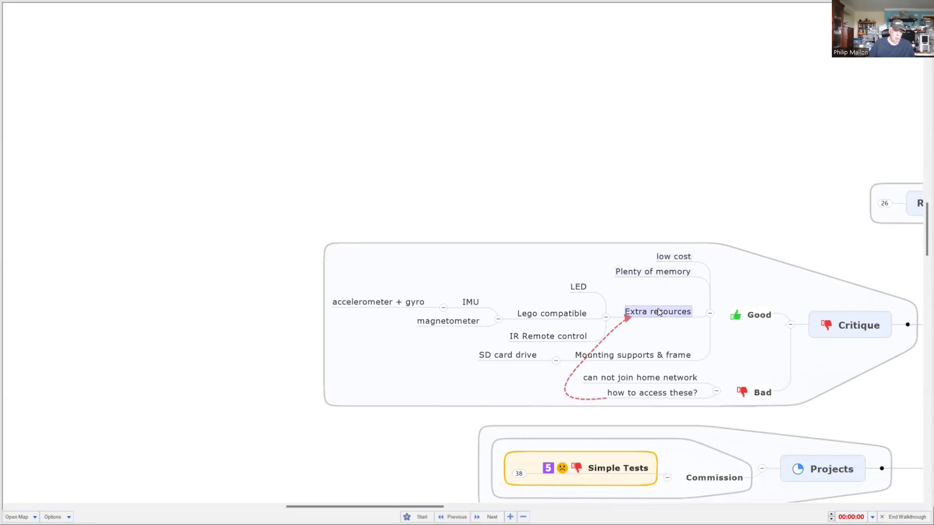
click(551, 313)
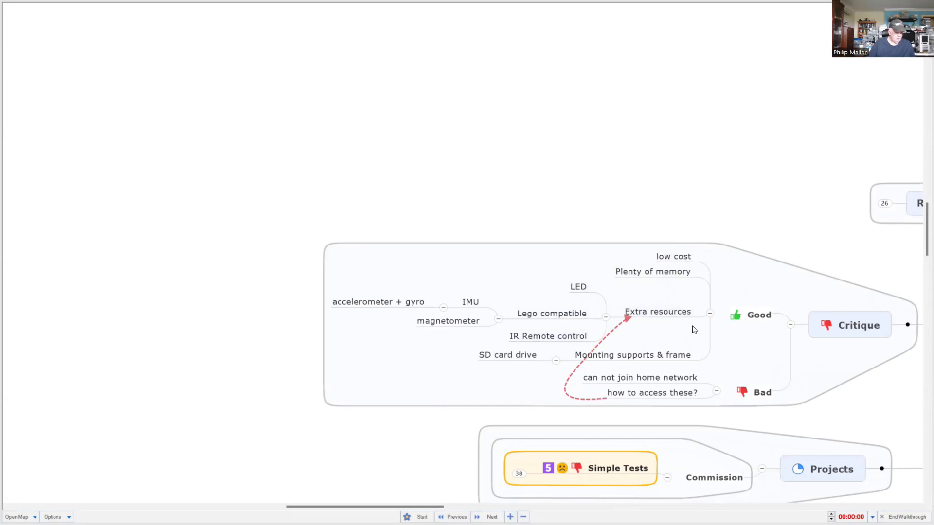
mouse_move(645, 347)
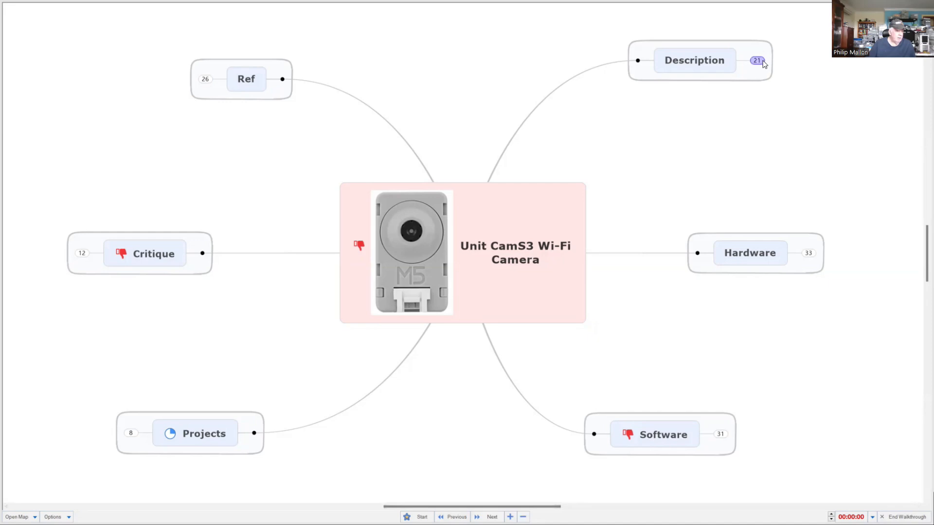
Step: Expand Description and scroll through the Unit CamS3 image, $US14.90 cost, applications, SKU U174 and features
click(757, 61)
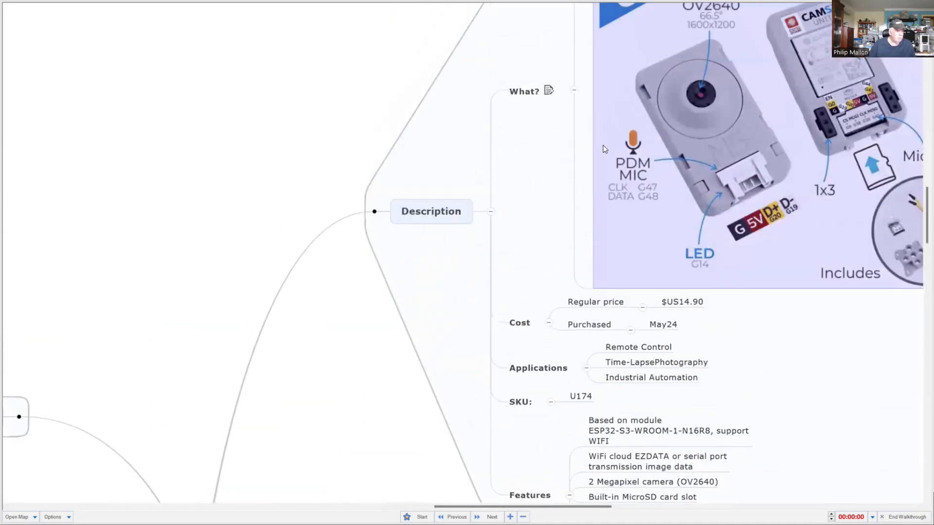
scroll(up, 3)
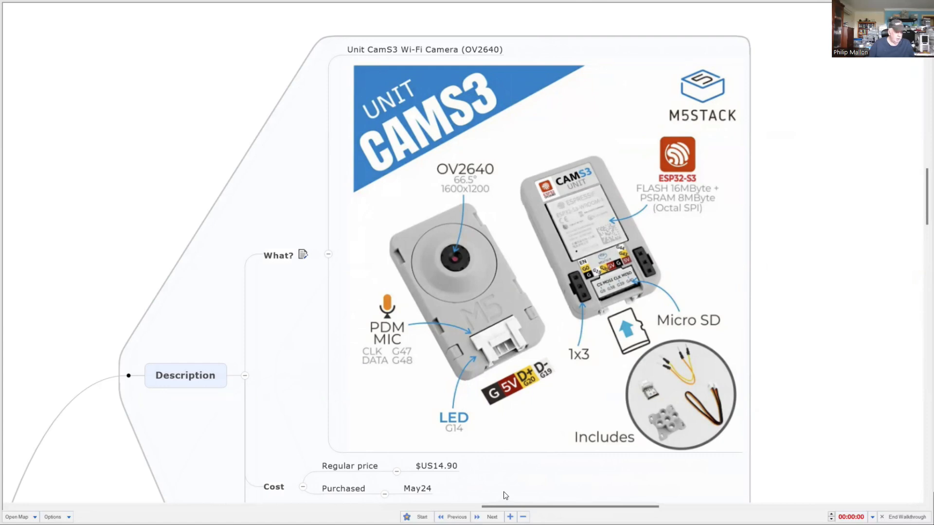
mouse_move(508, 494)
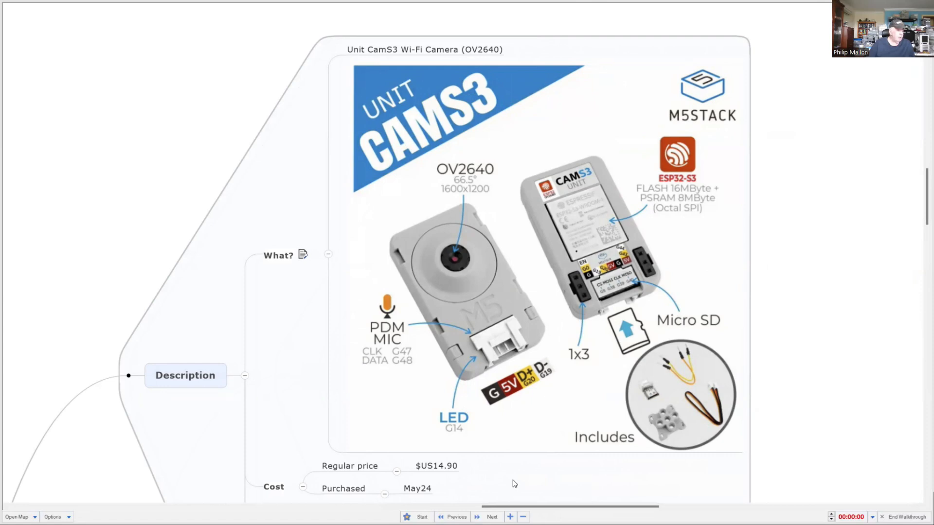
scroll(down, 3)
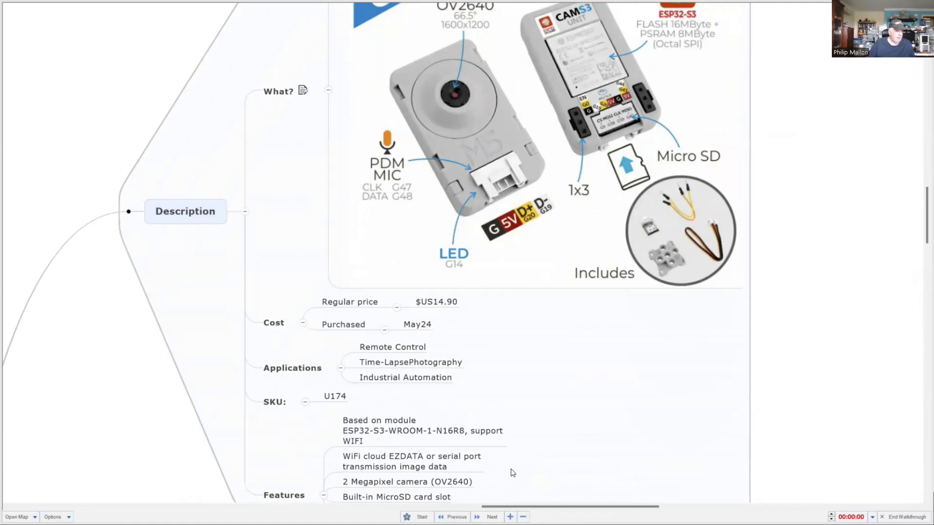
scroll(down, 3)
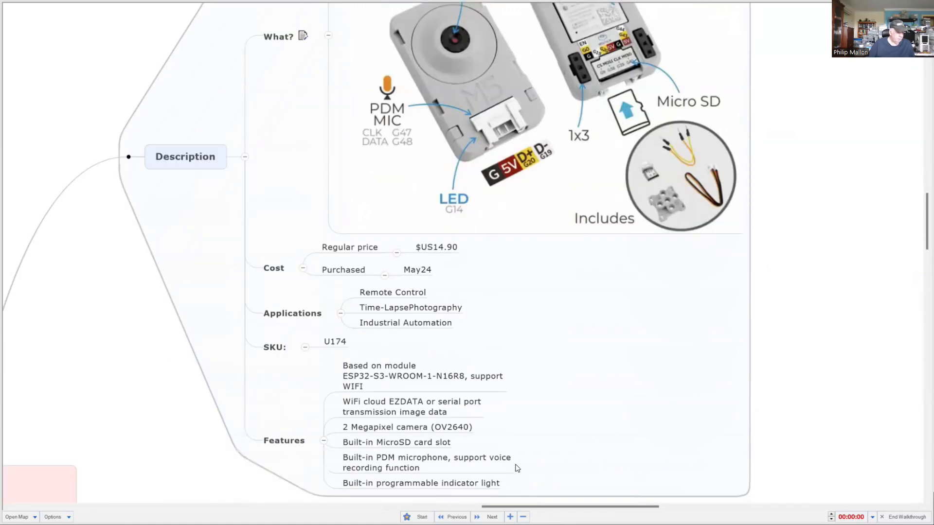
scroll(down, 3)
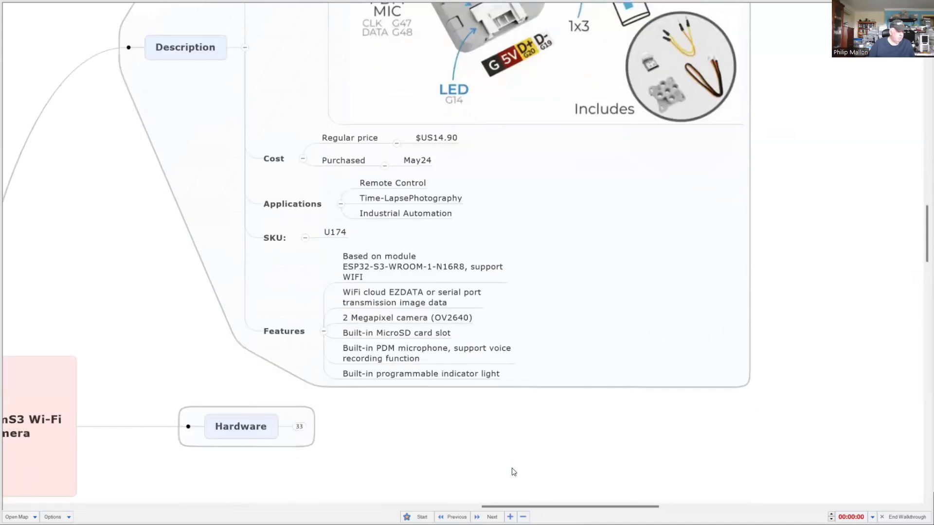
mouse_move(448, 471)
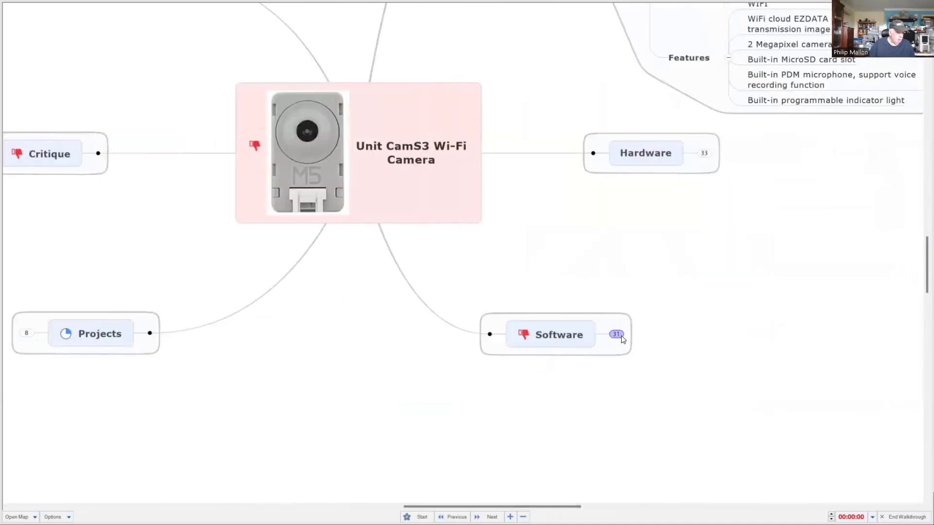
Step: Expand Software and review the M5Burner demos such as USB Webcam and UserDemo
click(617, 334)
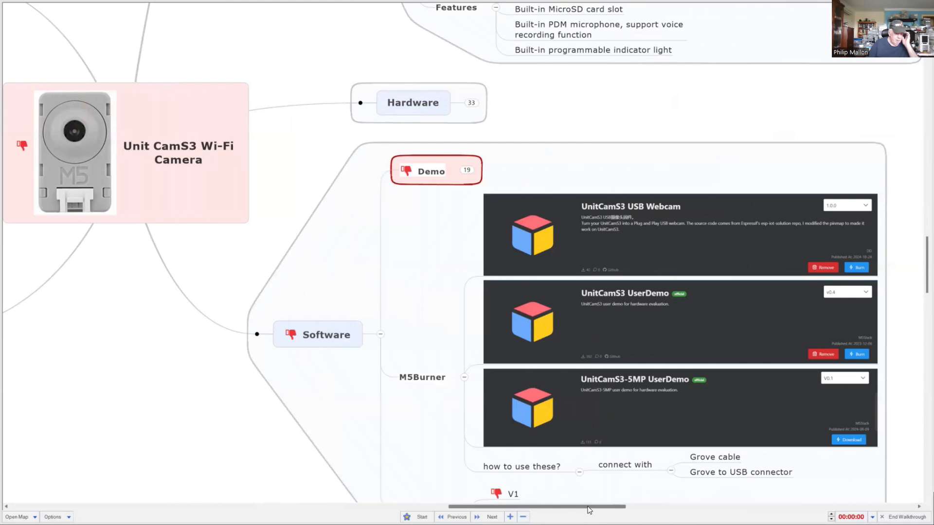
mouse_move(600, 493)
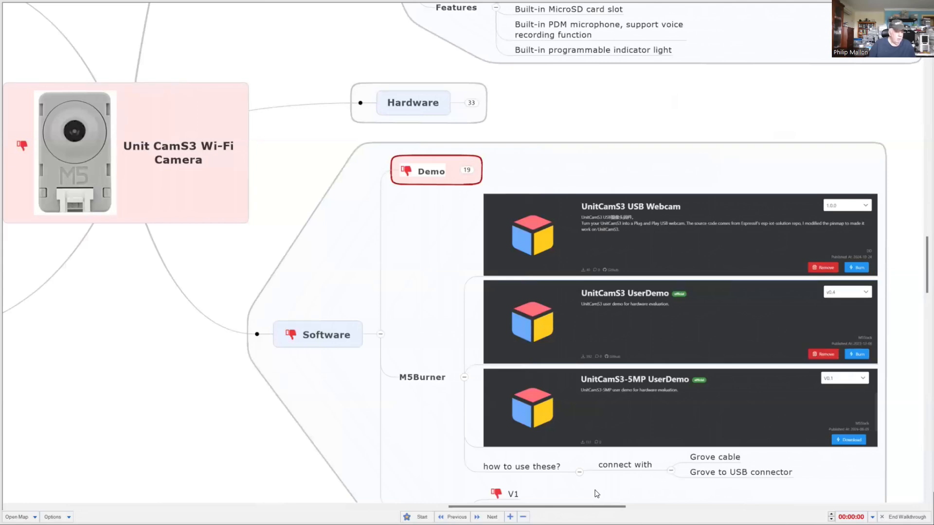
scroll(down, 3)
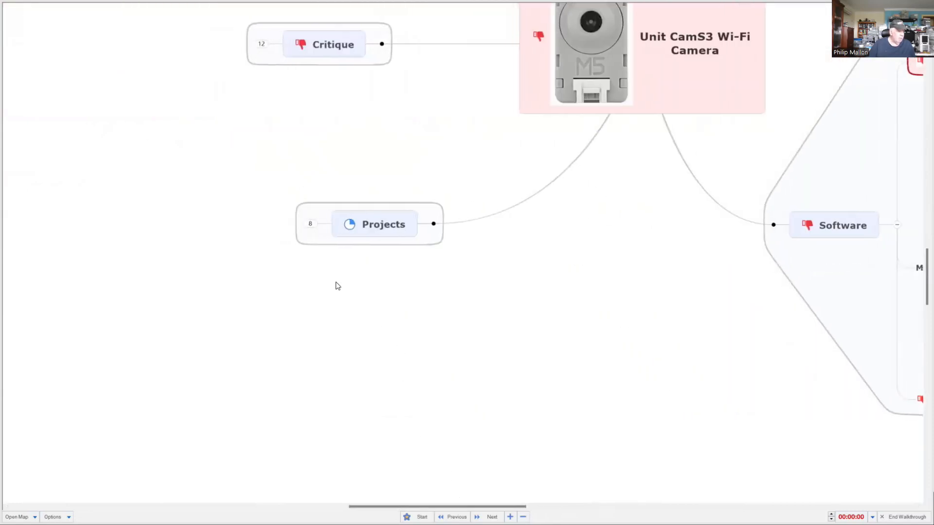
Step: Expand Projects and scroll through Commissioning's 192.168.4.1 access note and ezdata captures
click(310, 223)
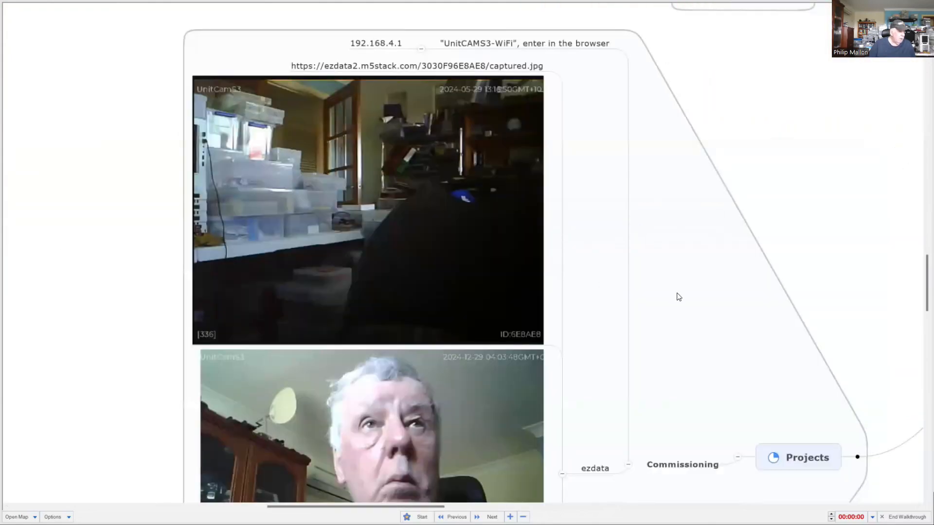
scroll(down, 3)
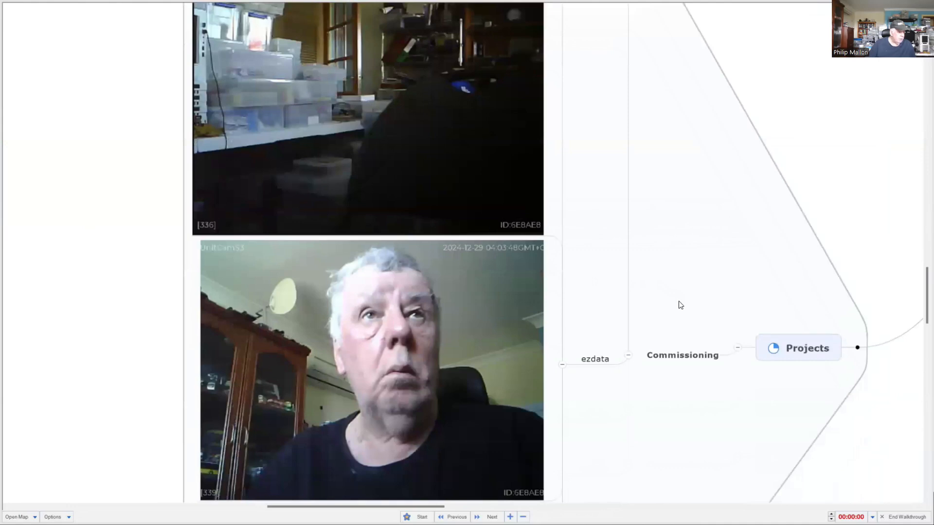
scroll(down, 3)
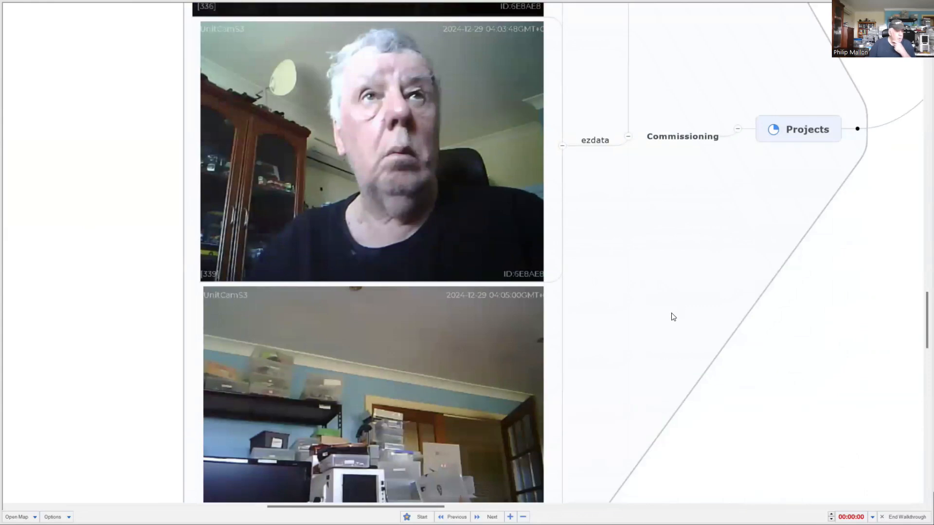
mouse_move(669, 322)
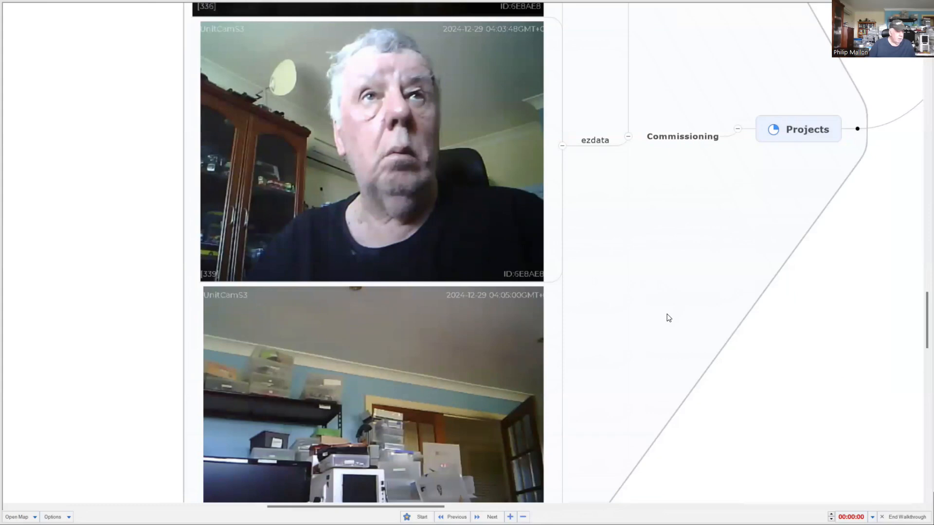
mouse_move(670, 311)
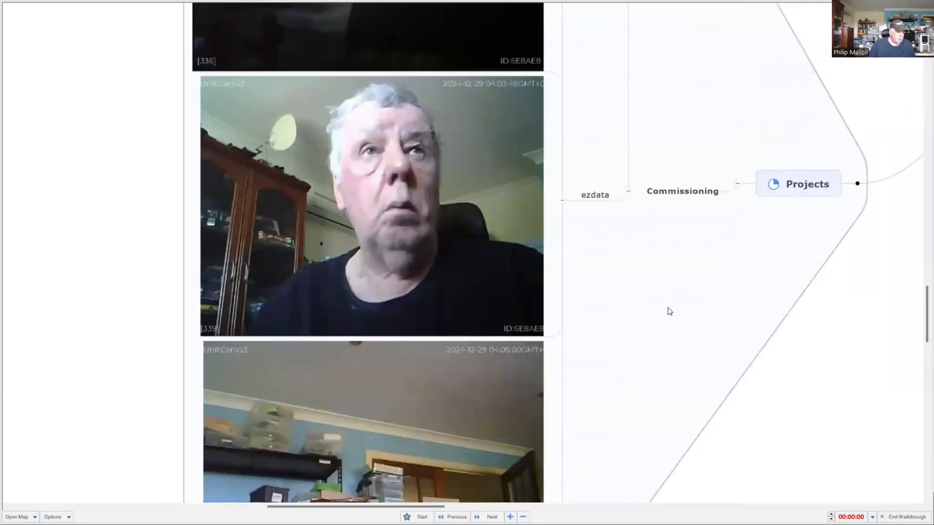
scroll(down, 3)
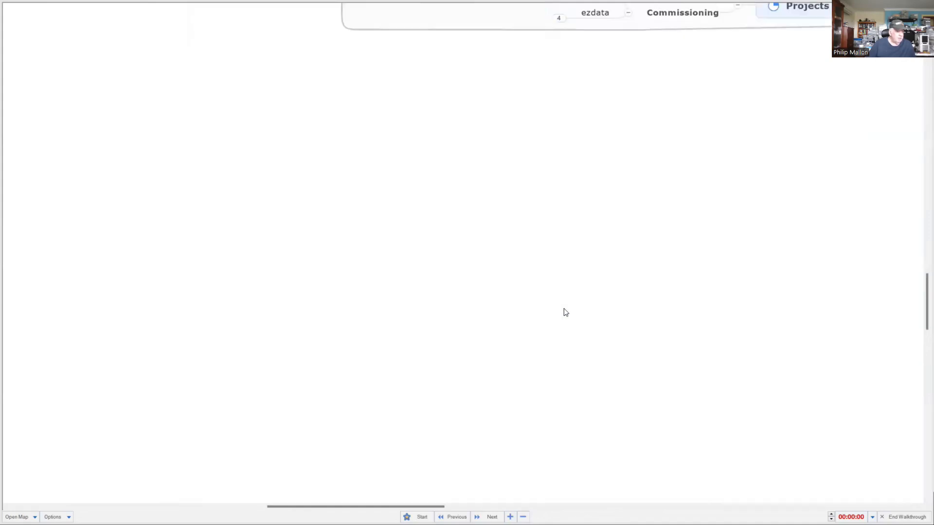
scroll(down, 3)
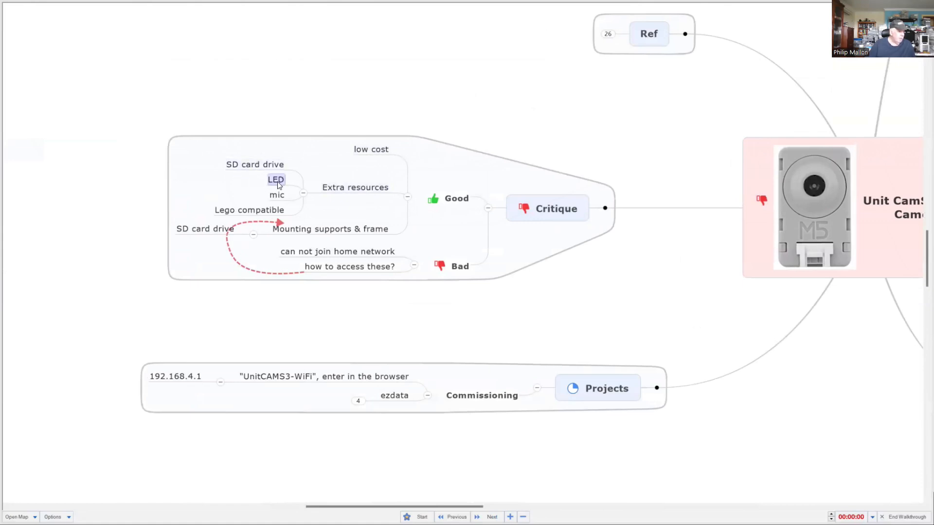
Step: Advance the walkthrough to the ESP32 PSRAM Timer Camera X map
click(249, 210)
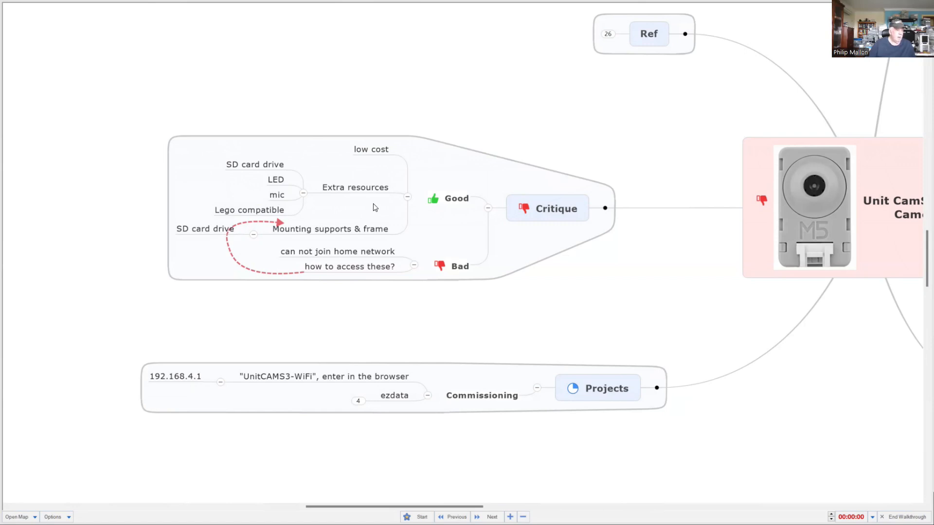
mouse_move(378, 207)
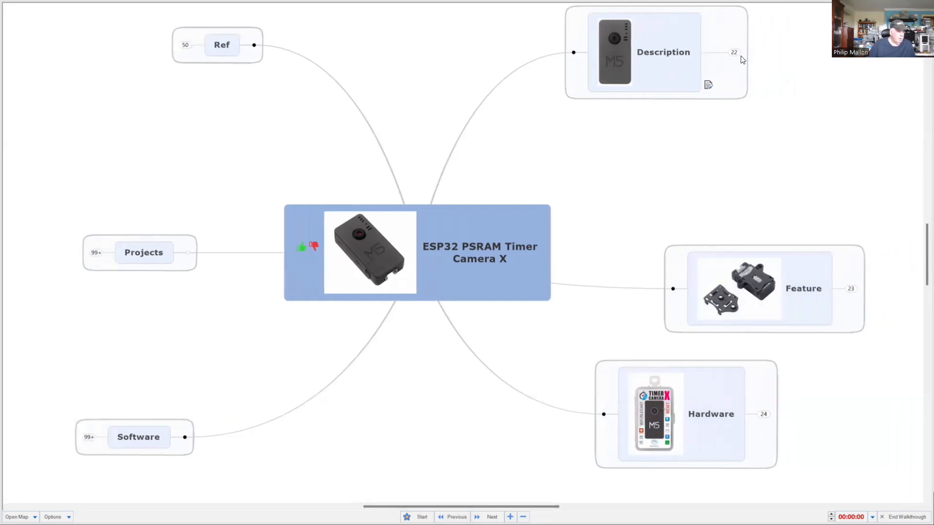
mouse_move(739, 60)
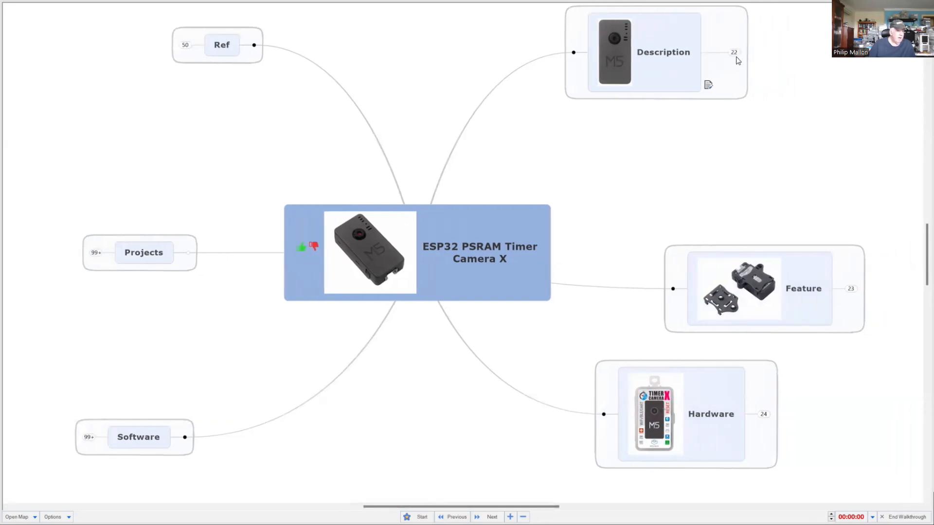
Step: Expand Description to show OV3660 sensor, SKU U082-X and $US17.95 price, then reach Feature
click(733, 52)
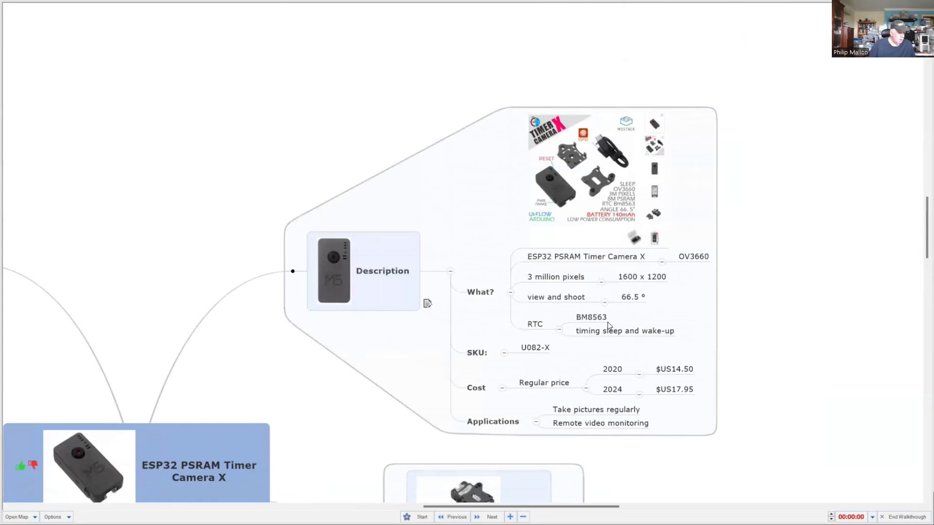
mouse_move(569, 356)
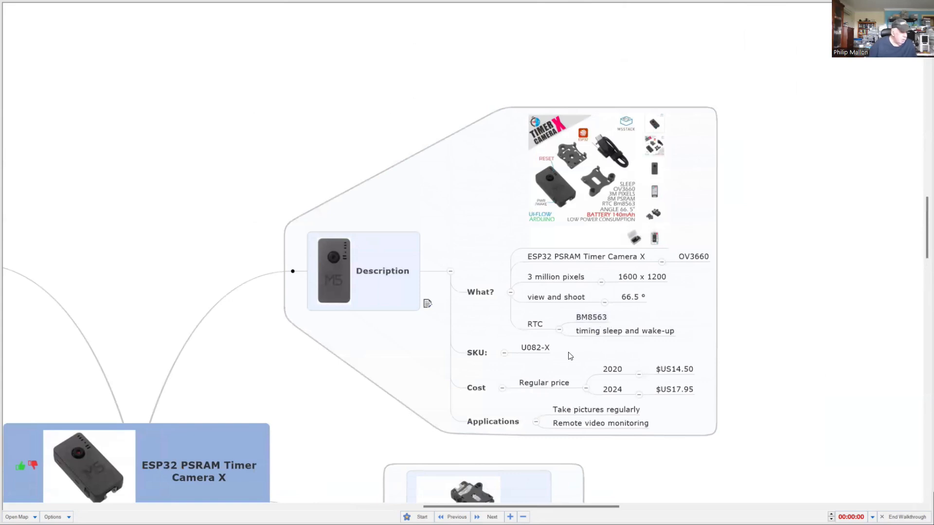
mouse_move(729, 401)
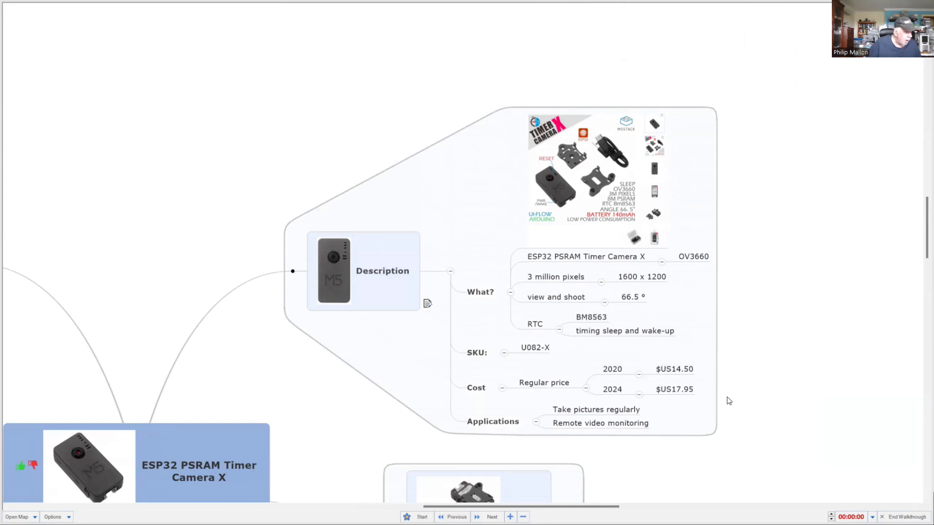
mouse_move(721, 399)
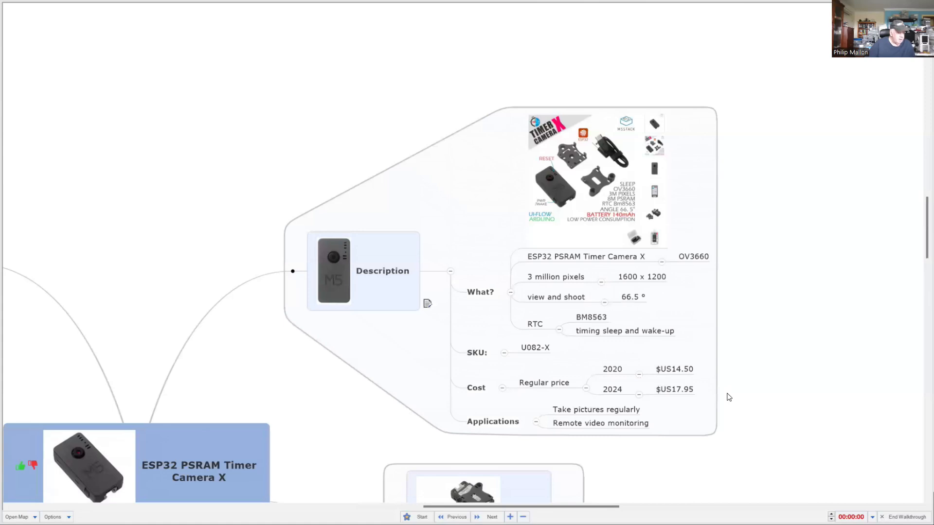
mouse_move(733, 394)
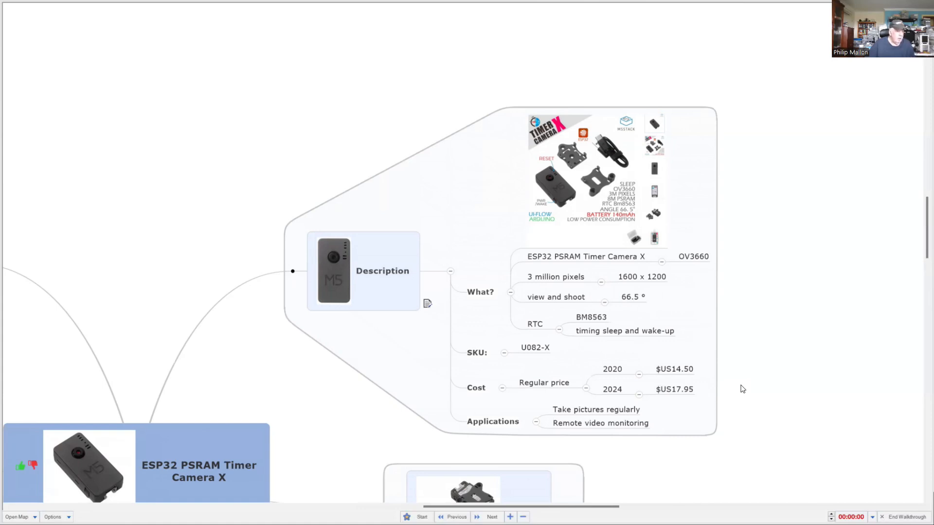
double_click(555, 276)
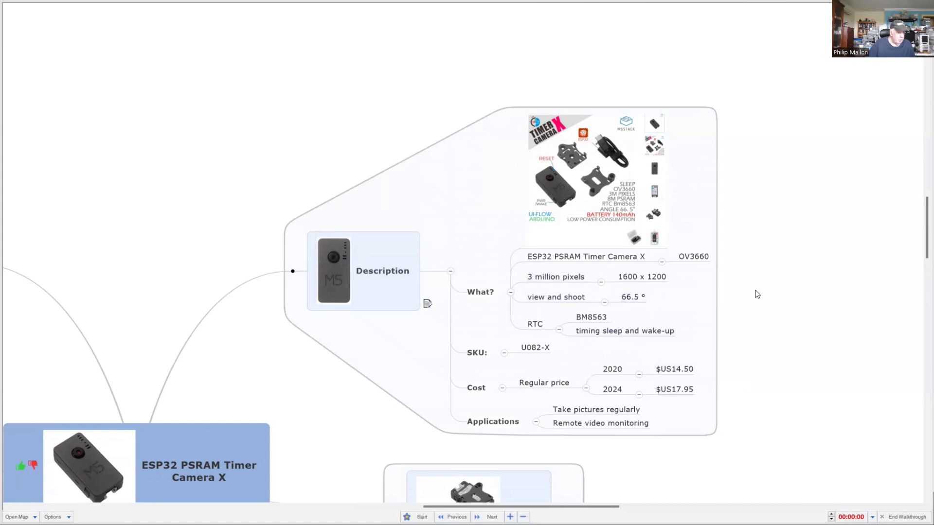
mouse_move(899, 320)
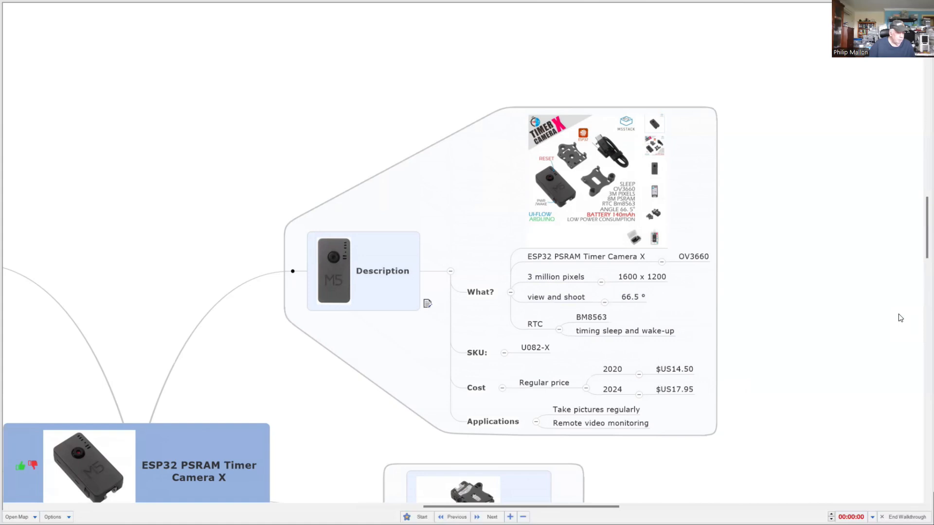
mouse_move(892, 319)
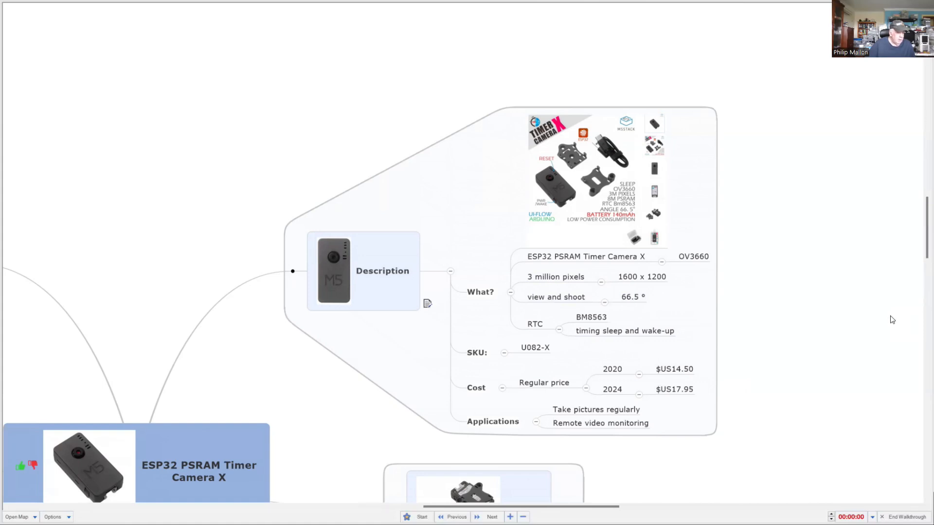
mouse_move(891, 320)
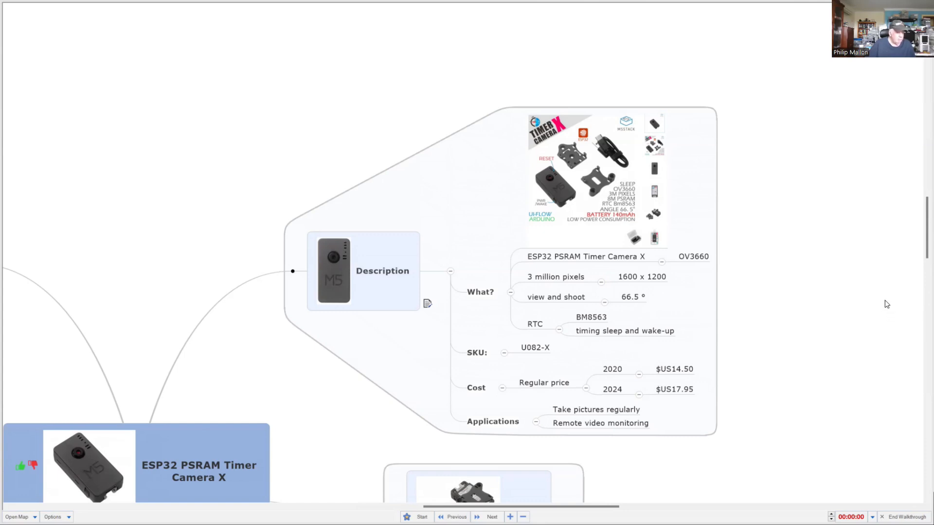
scroll(down, 3)
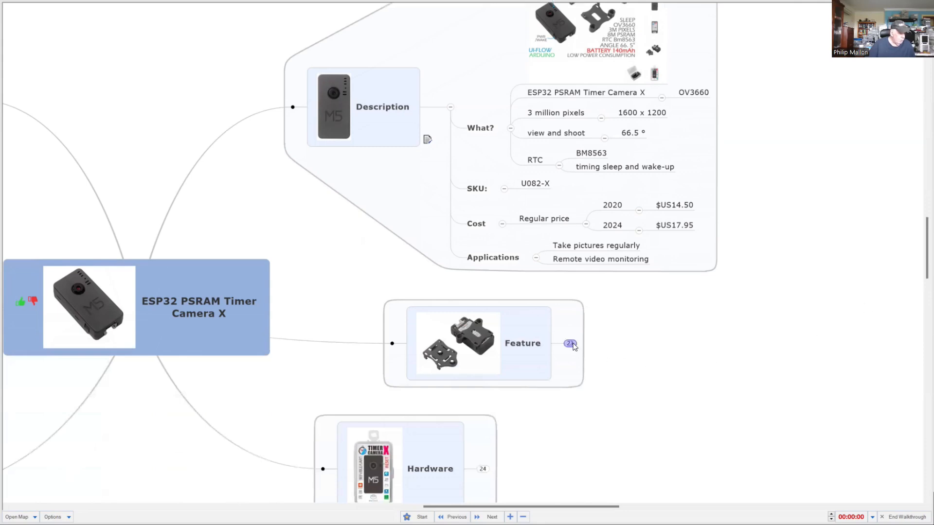
Step: Expand Feature to show MPU, memory, power and programming details, scrolling to Software
click(570, 343)
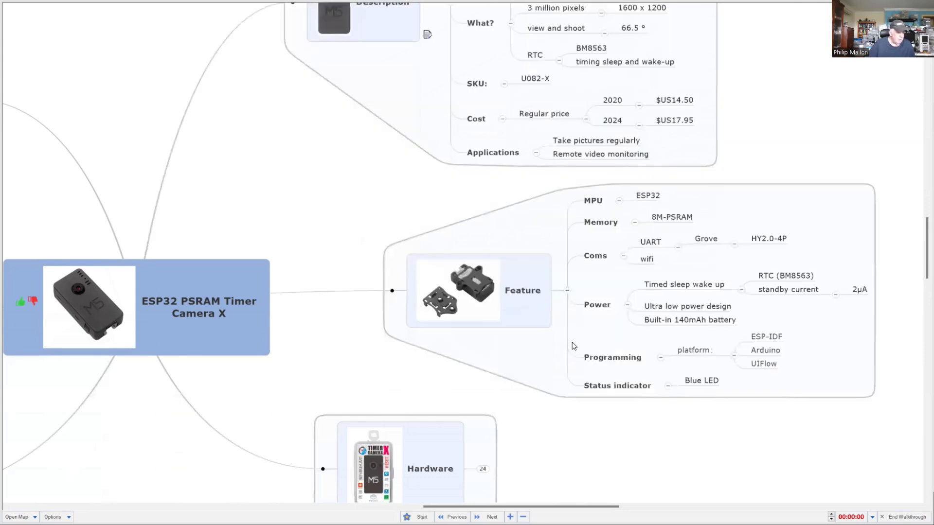
mouse_move(569, 339)
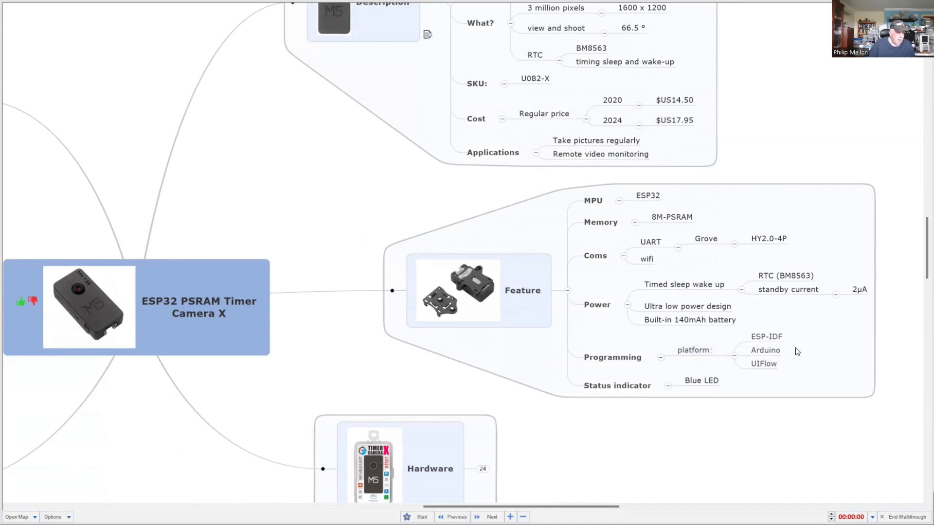
scroll(down, 3)
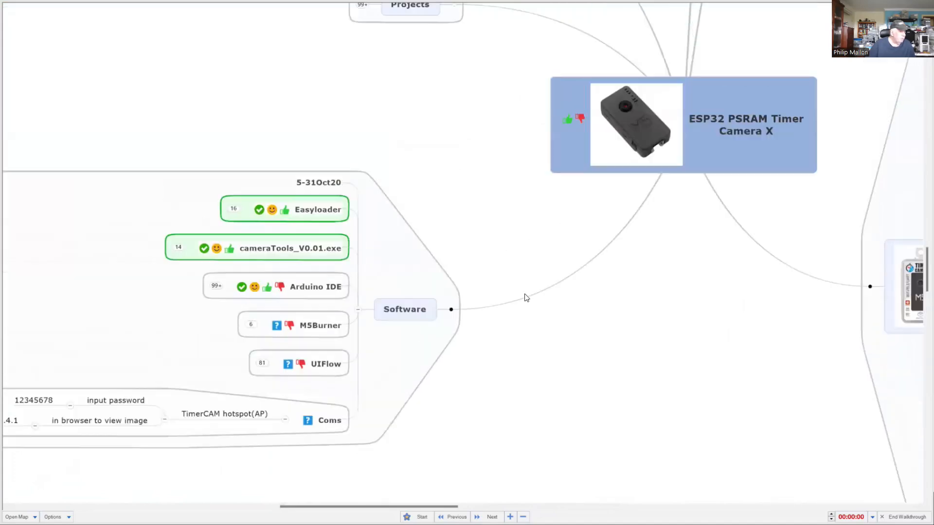
mouse_move(514, 465)
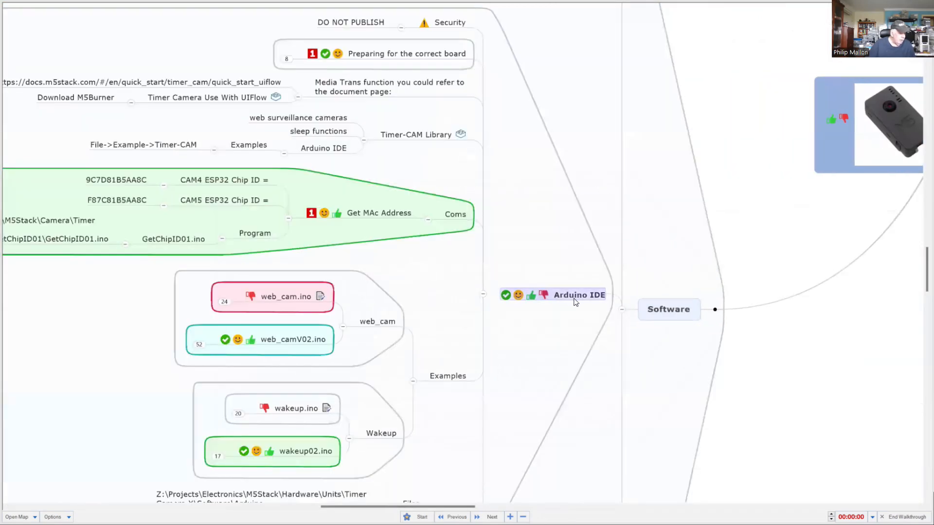
mouse_move(542, 284)
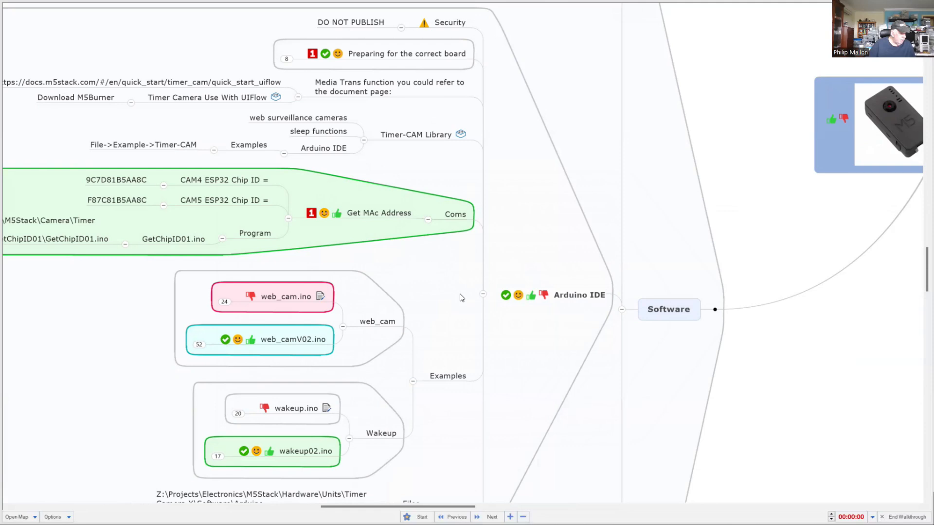
Step: Scroll through the Arduino IDE examples: Security, board prep, MAC address, web_cam, wakeup
scroll(down, 3)
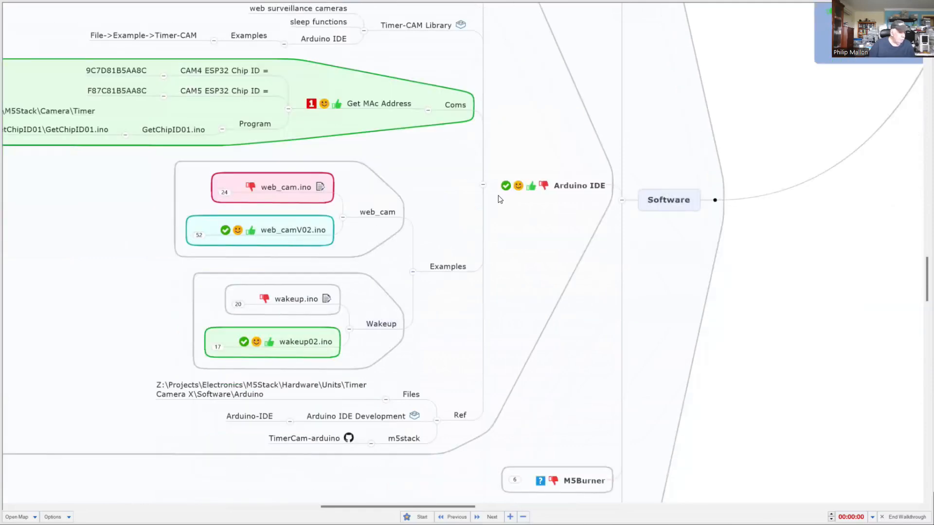
scroll(down, 3)
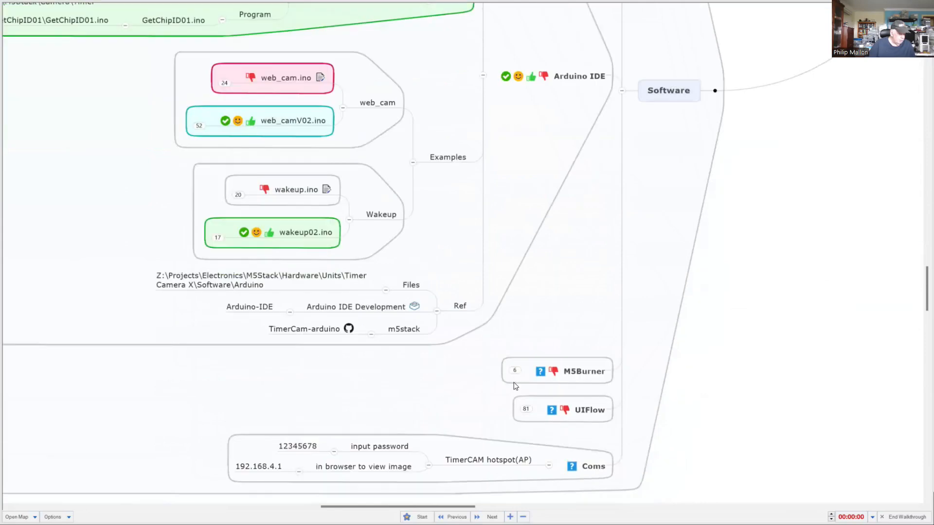
mouse_move(541, 404)
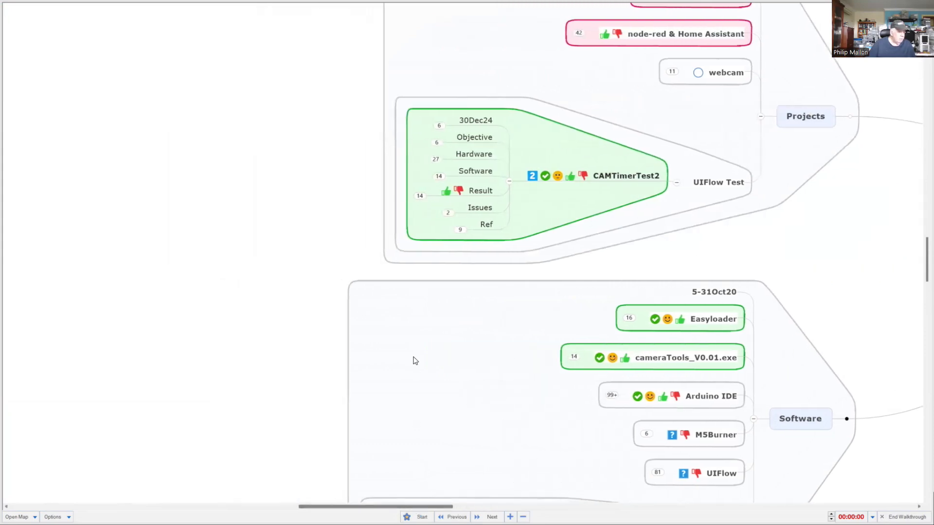
Step: Scroll across the CAMTimerTest2 Lego-mounted camera and Core display photos to its subtopics
scroll(up, 3)
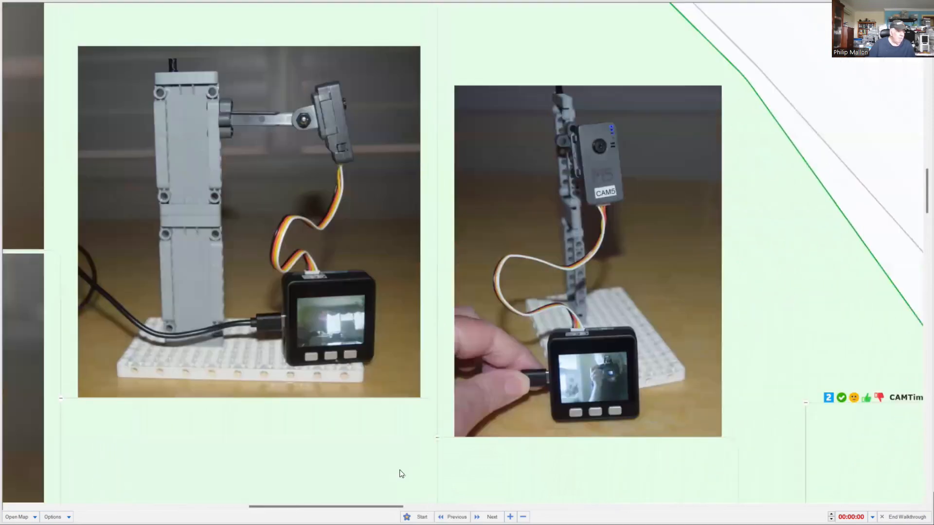
mouse_move(771, 336)
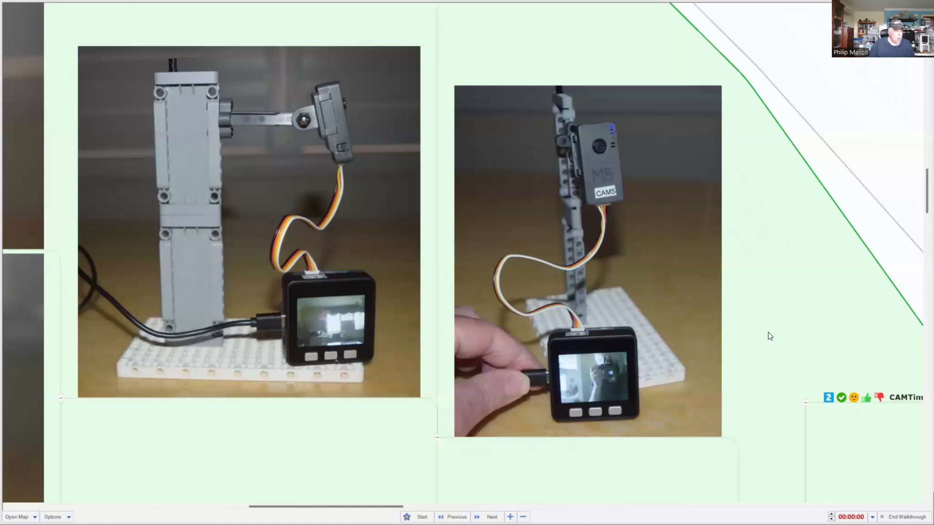
mouse_move(764, 333)
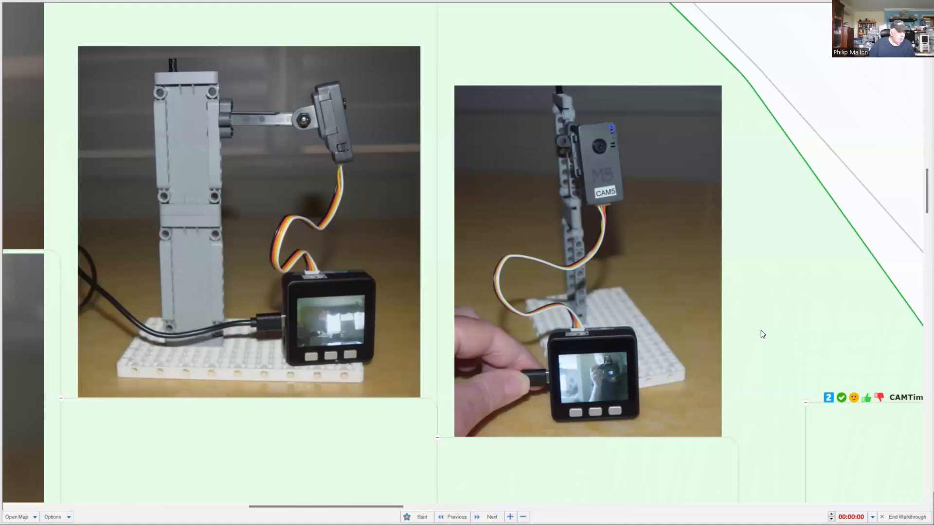
mouse_move(738, 332)
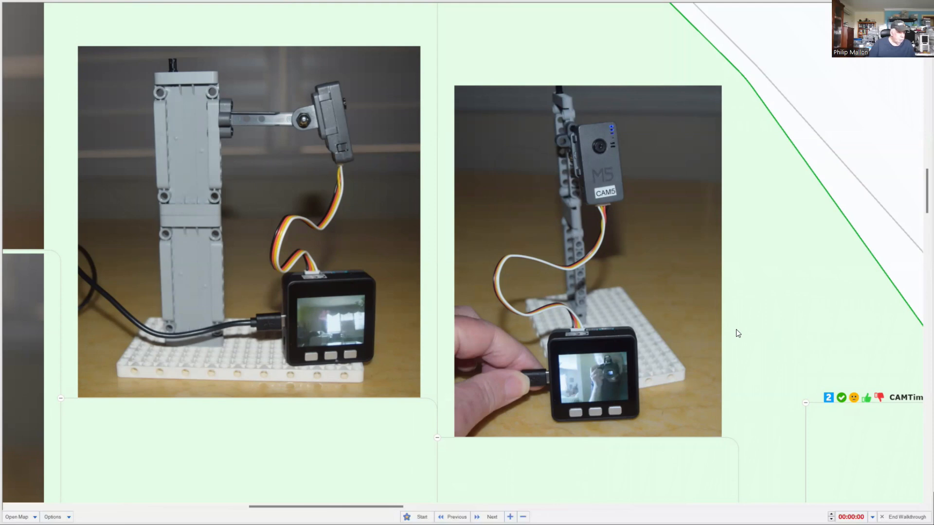
mouse_move(763, 335)
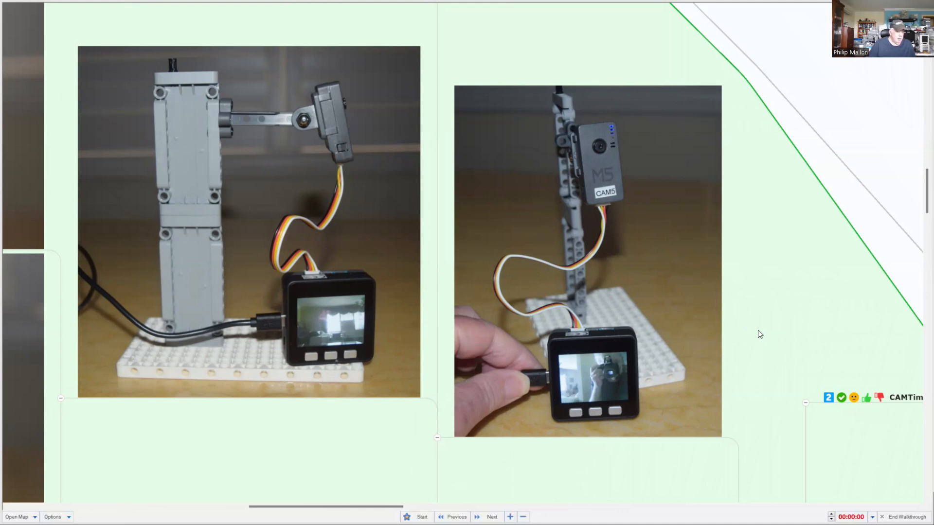
mouse_move(696, 415)
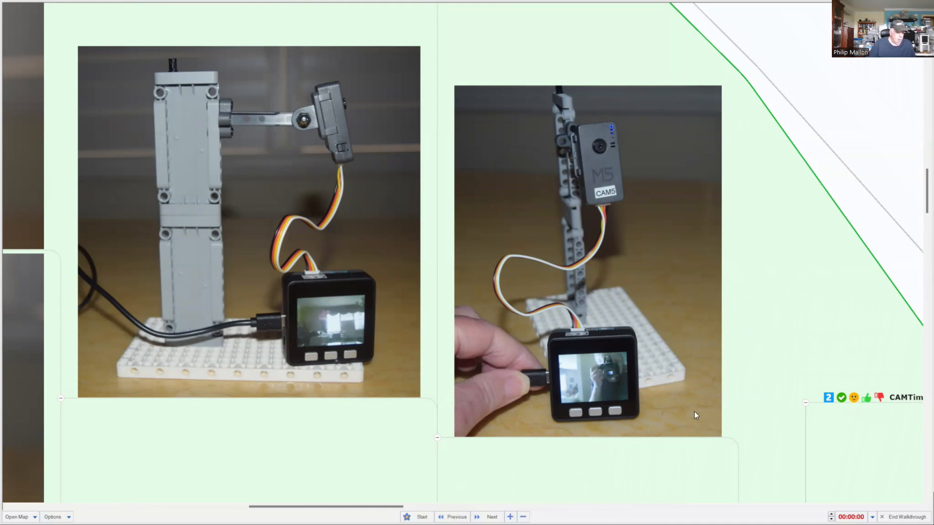
mouse_move(744, 462)
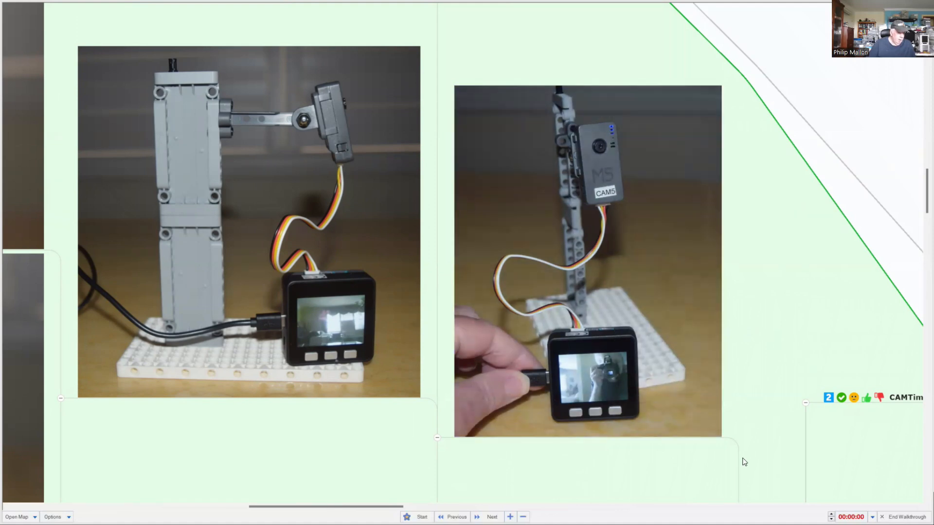
mouse_move(747, 459)
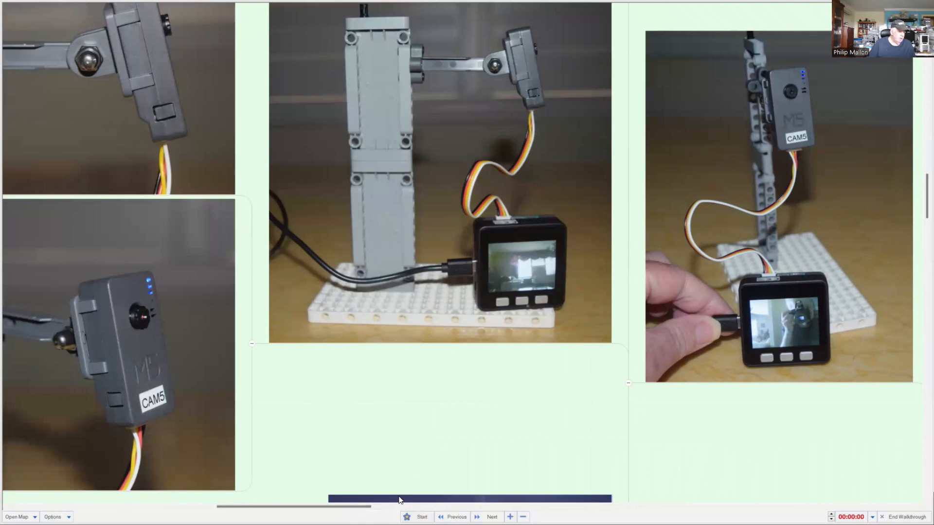
scroll(down, 3)
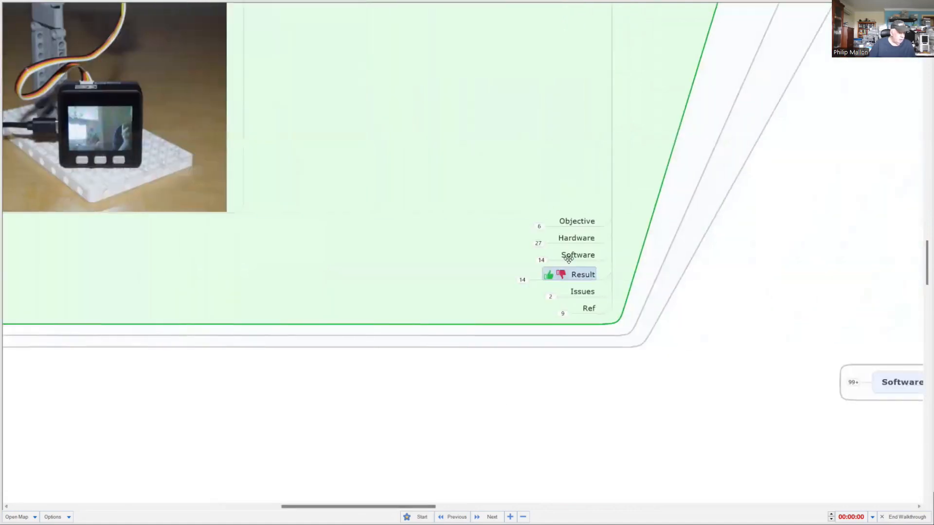
Step: Expand Objective and Hardware to show the Core LCD goal, Lego mount parts and modules
click(575, 221)
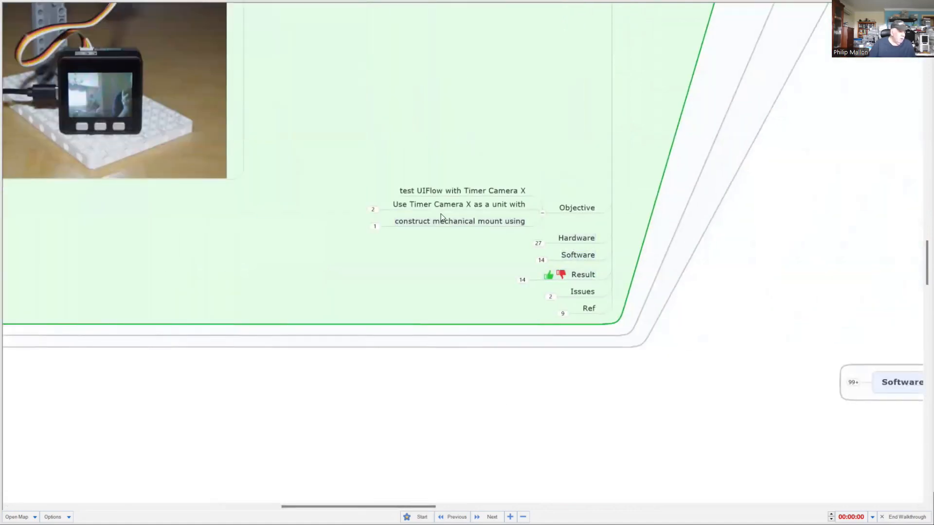
mouse_move(347, 237)
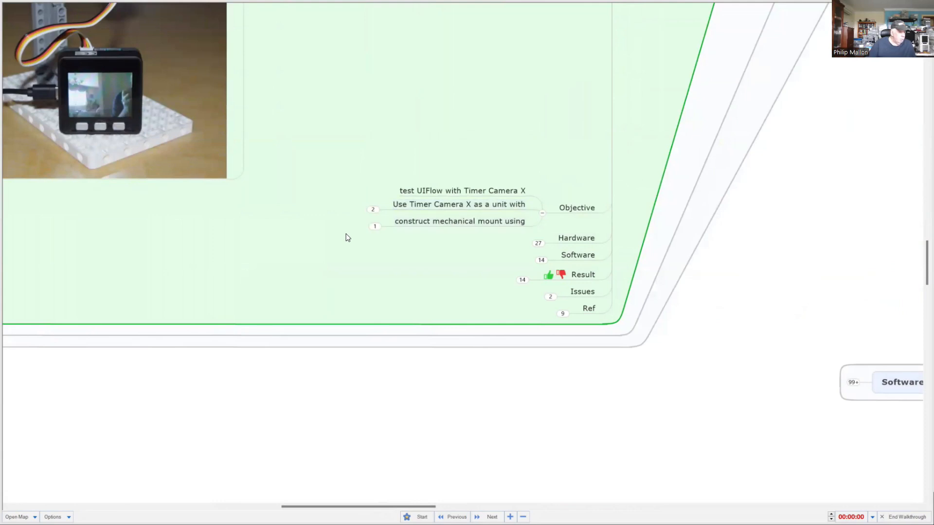
mouse_move(368, 202)
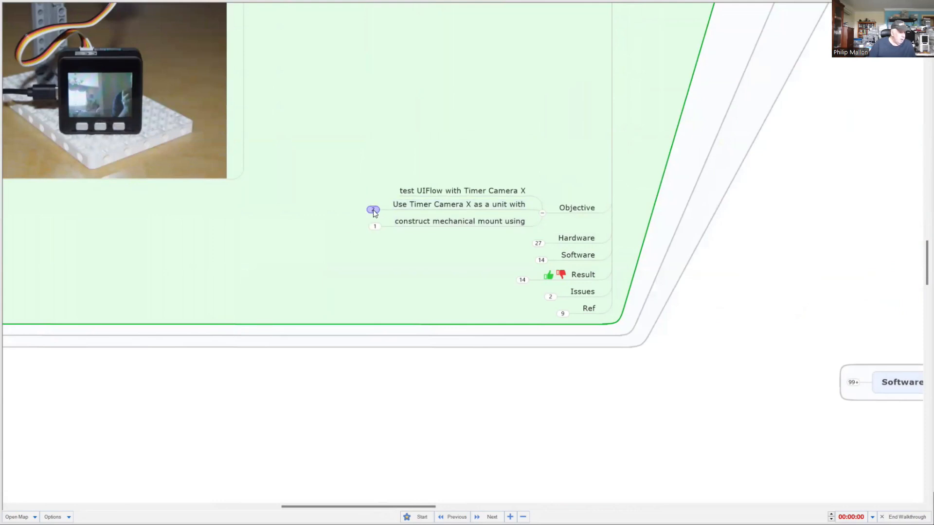
click(374, 210)
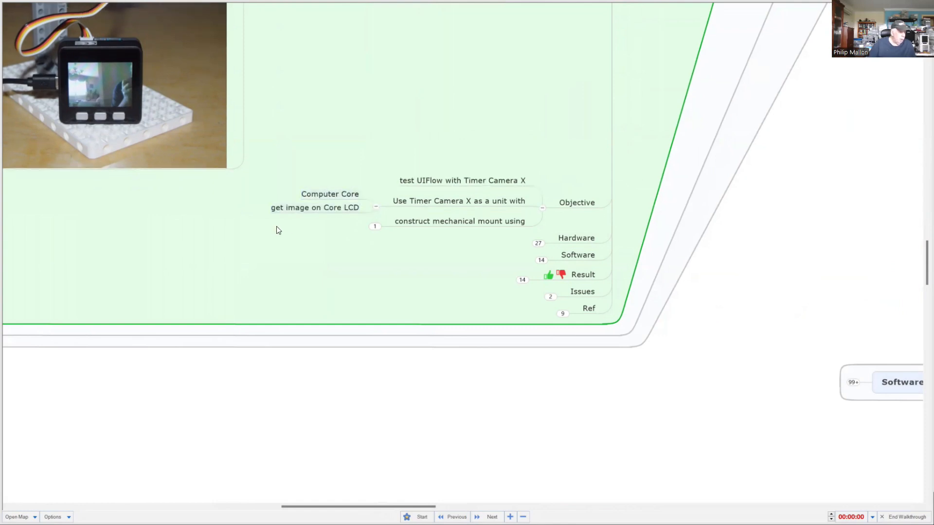
mouse_move(281, 228)
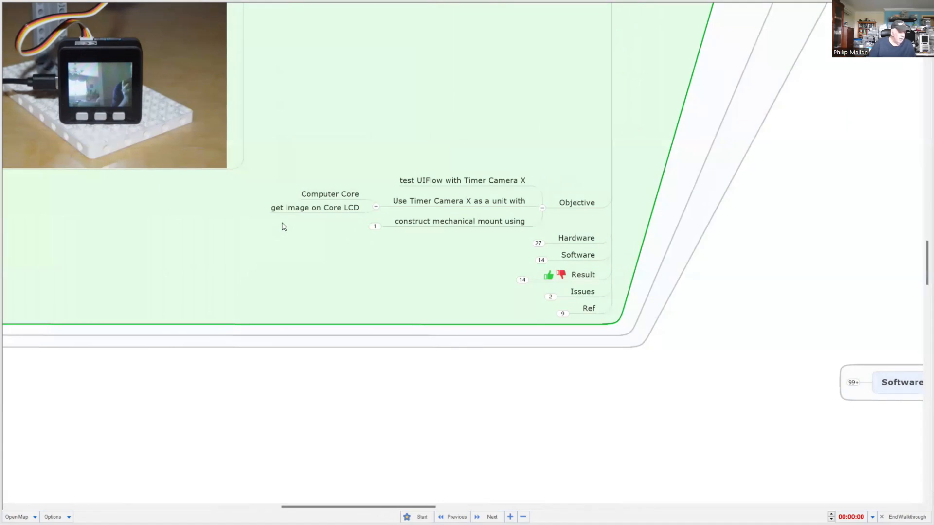
mouse_move(365, 234)
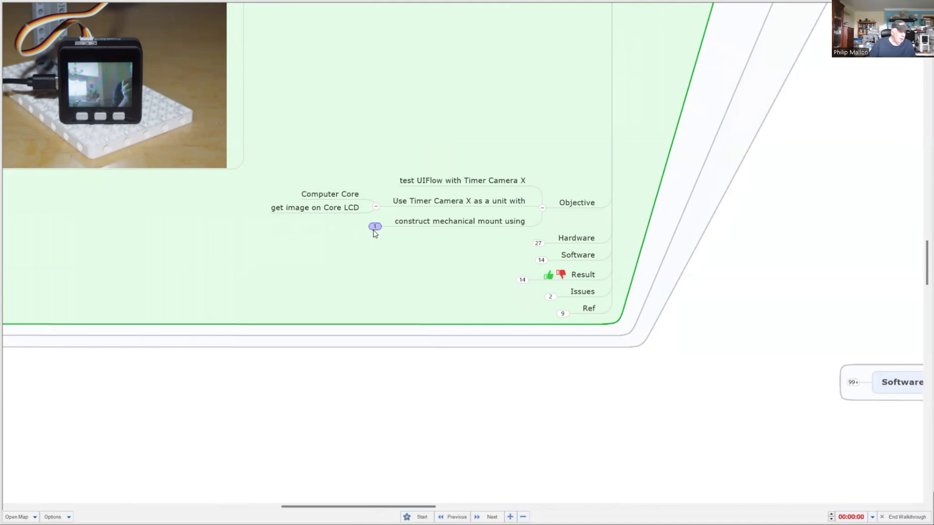
click(373, 227)
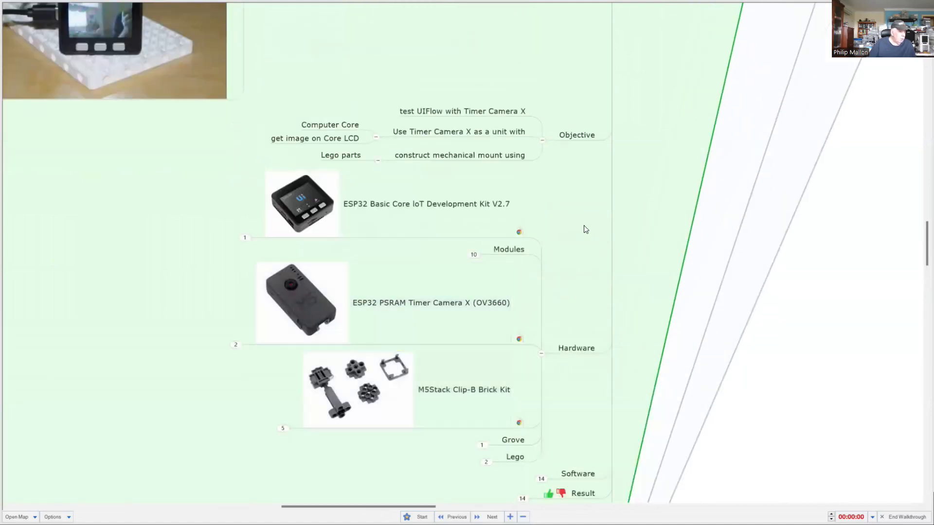
Step: Show the ESP32 Basic Core kit SKU and expand the Modules subtopics
click(387, 203)
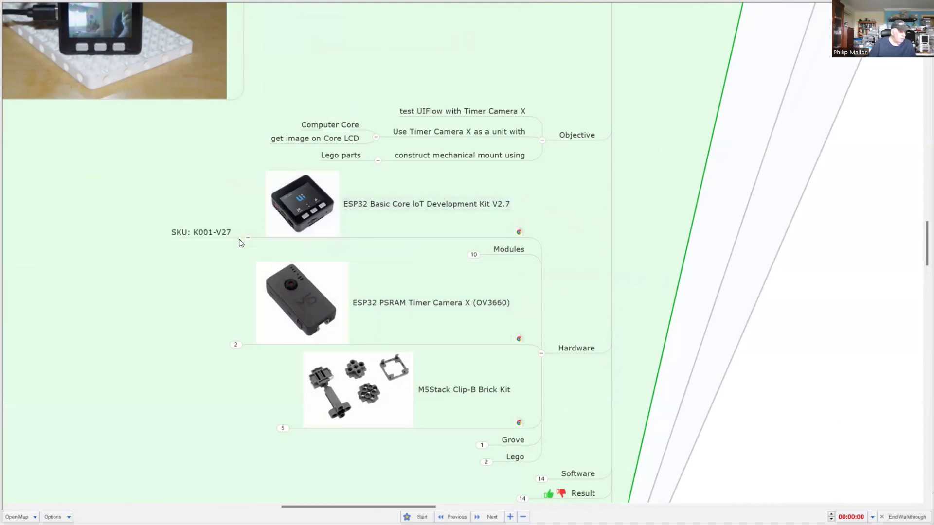
mouse_move(477, 260)
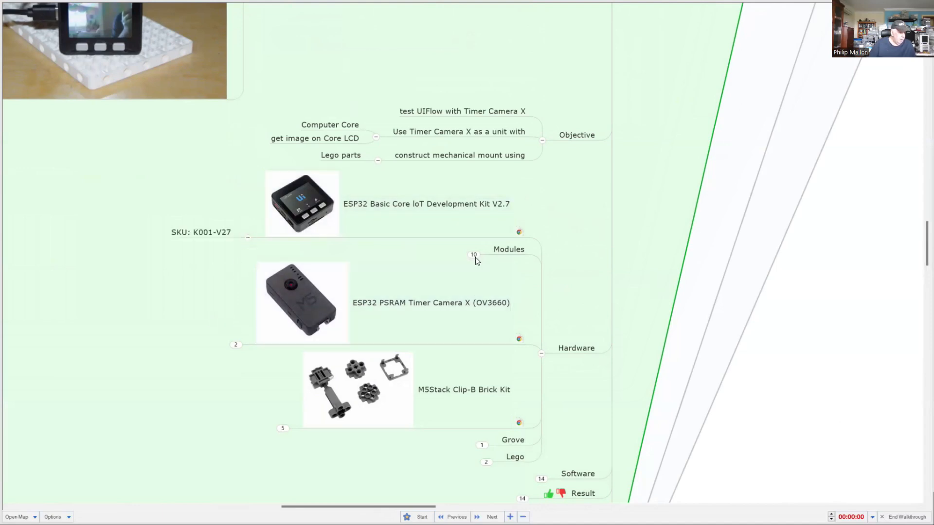
click(474, 255)
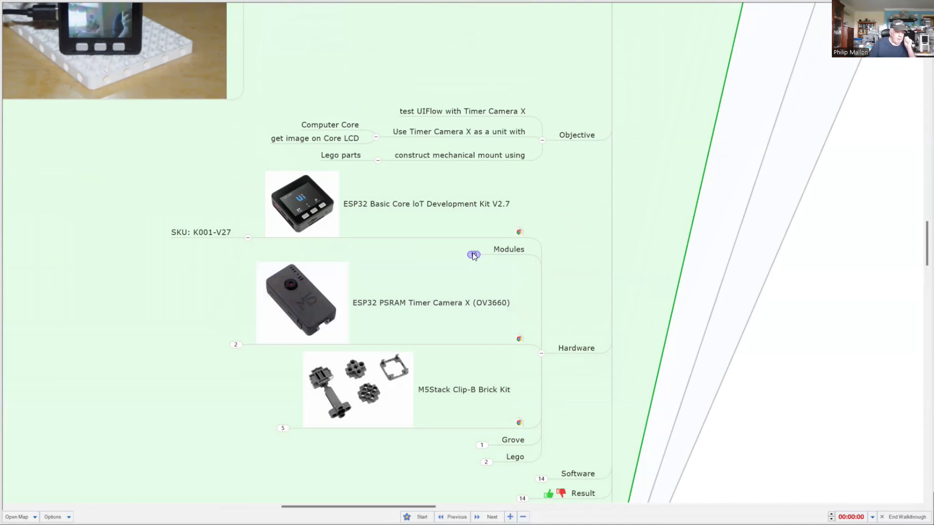
click(426, 203)
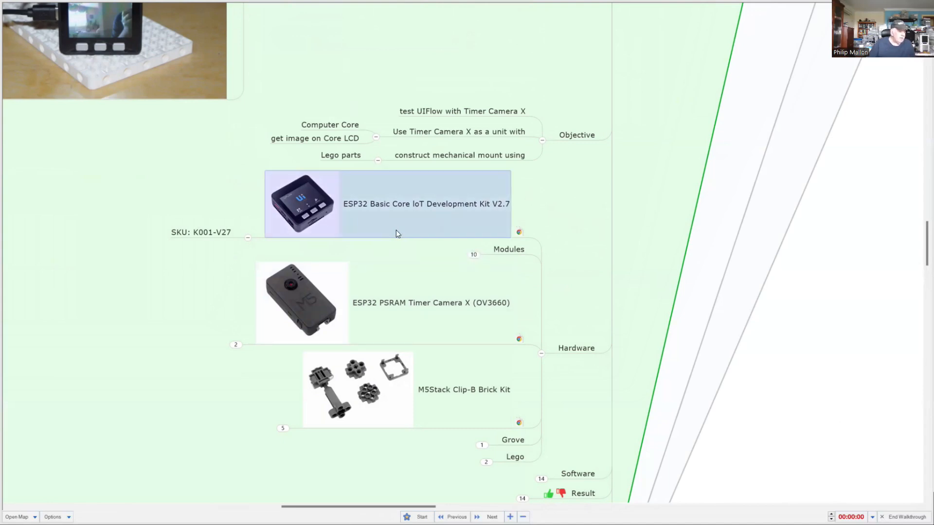
mouse_move(446, 246)
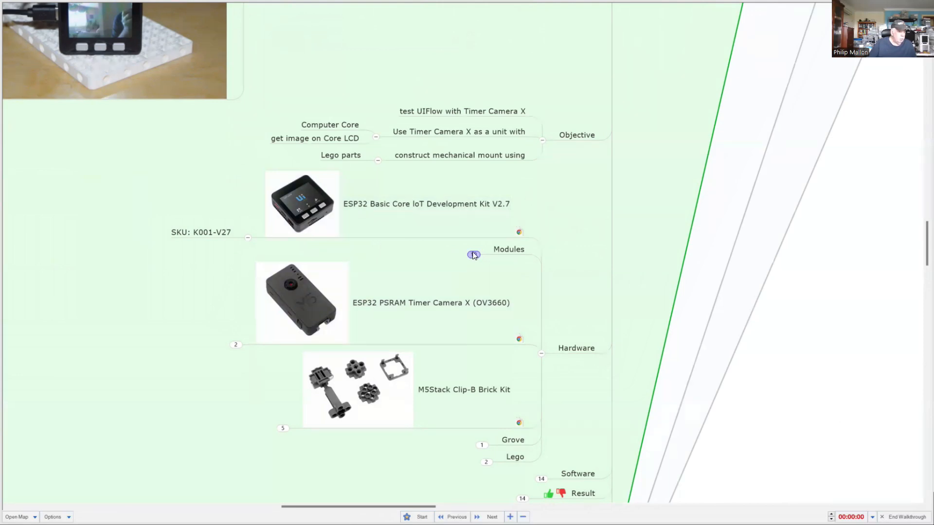
click(474, 254)
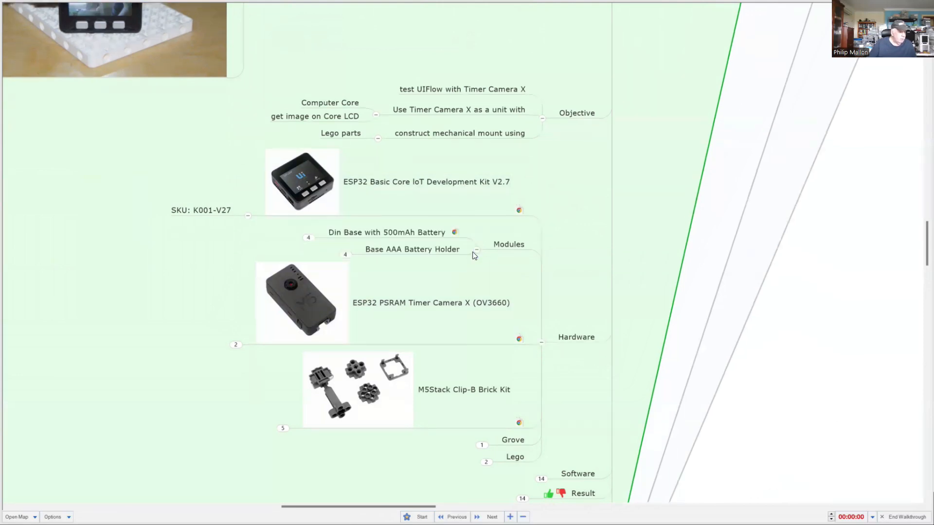
click(509, 244)
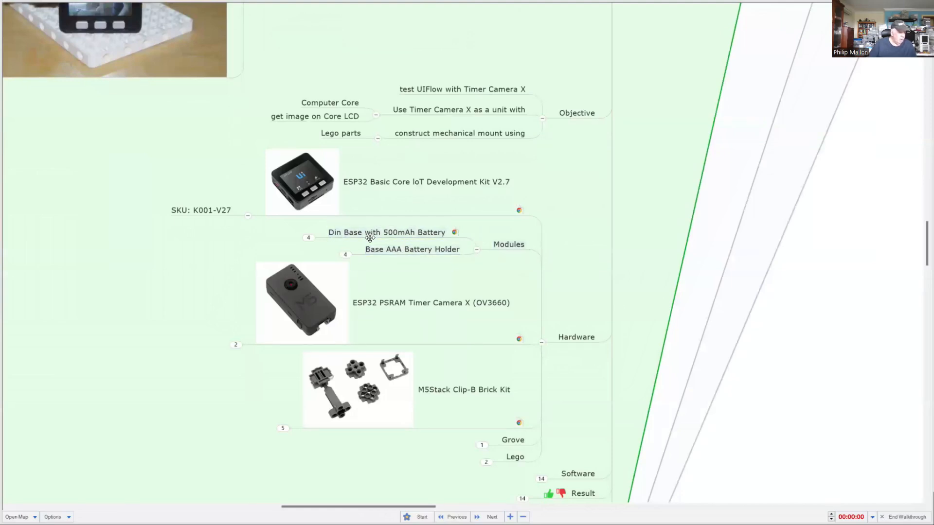
Step: Review the Din Base and AAA Battery Holder modules, then expand the Clip-B Brick Kit details
double_click(386, 233)
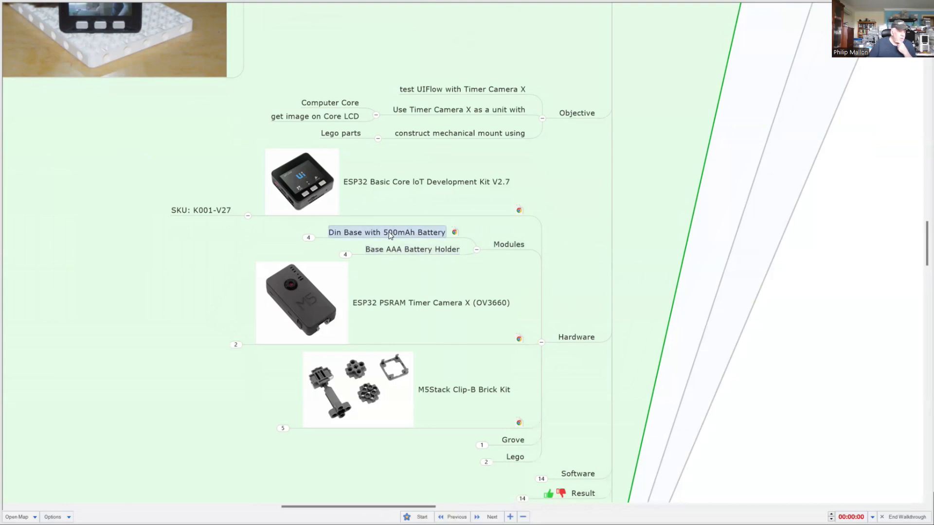
click(411, 249)
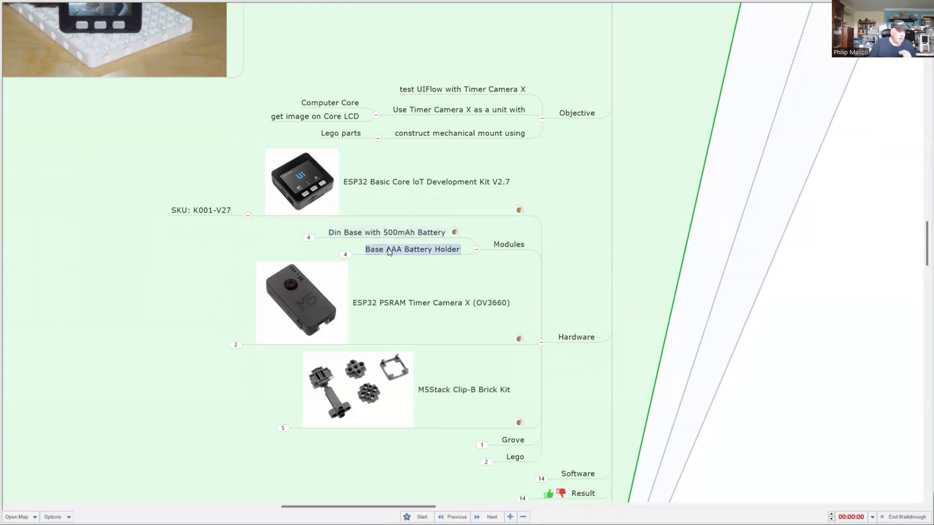
click(386, 233)
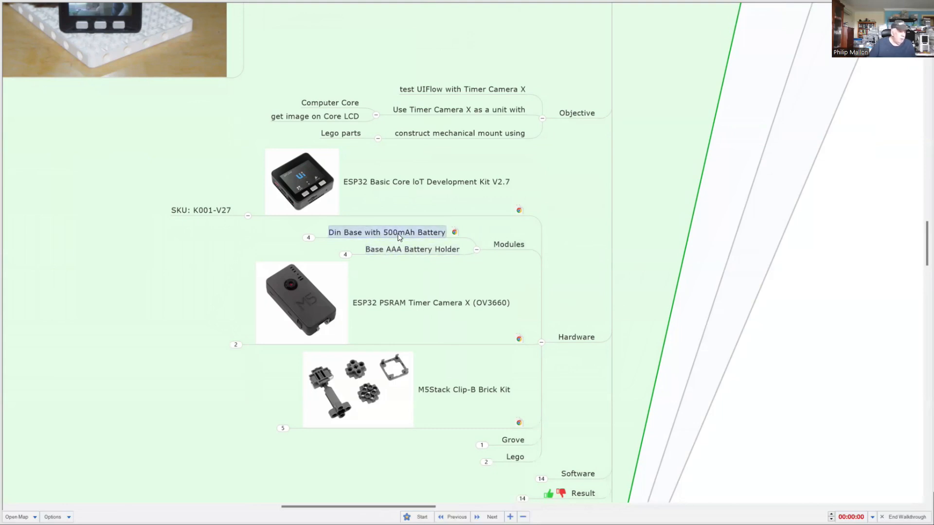
click(411, 249)
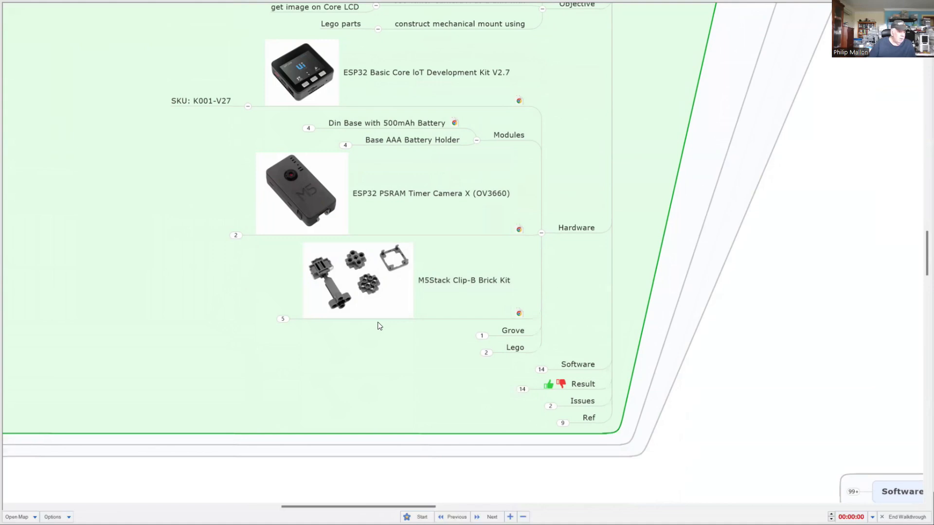
mouse_move(380, 325)
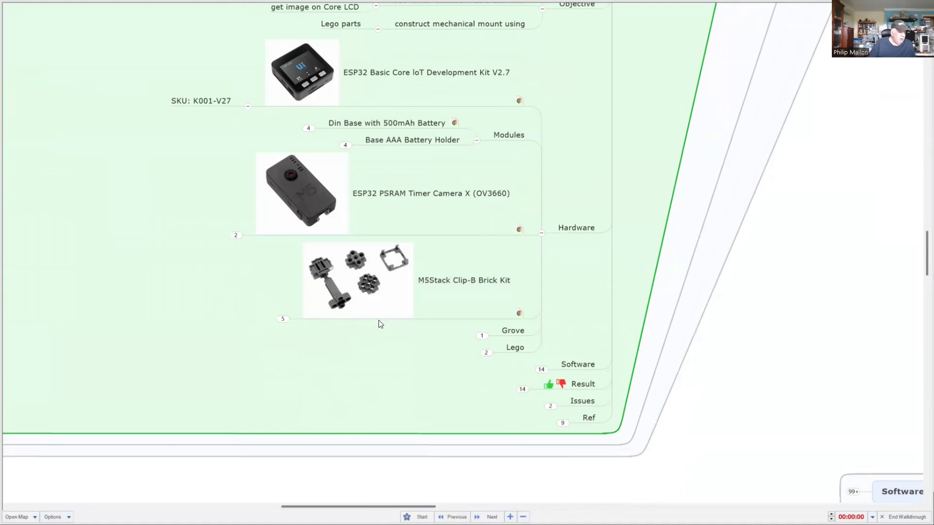
mouse_move(359, 359)
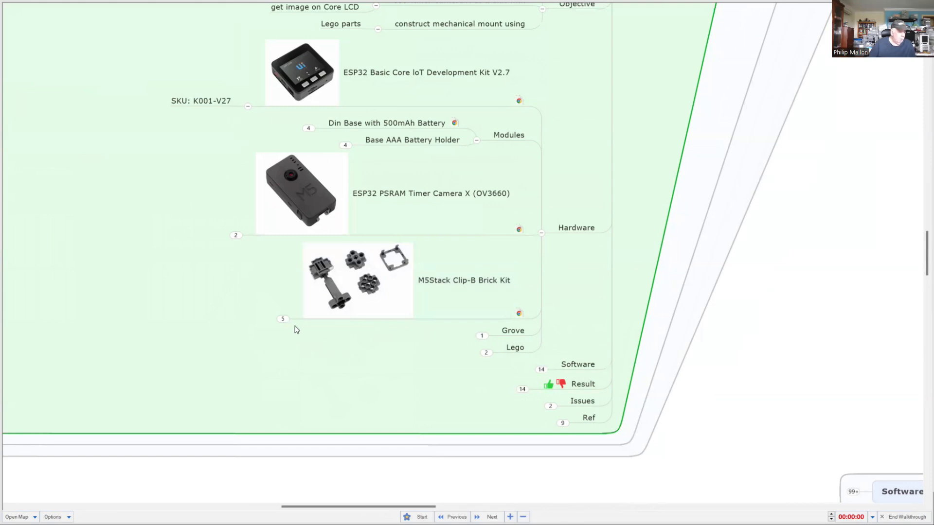
click(283, 320)
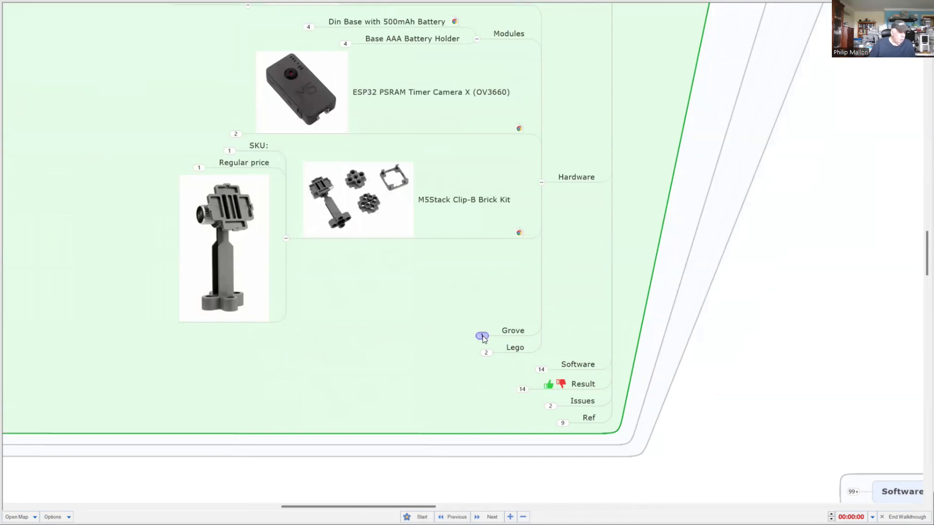
Step: Expand Grove to show Cable, then trace load & flash down to TimerCamForUIFlow
click(483, 337)
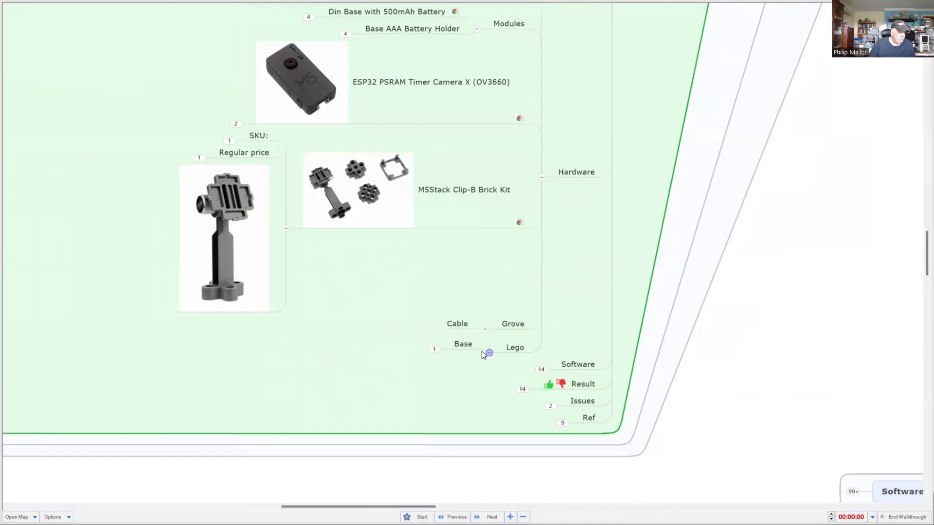
mouse_move(530, 369)
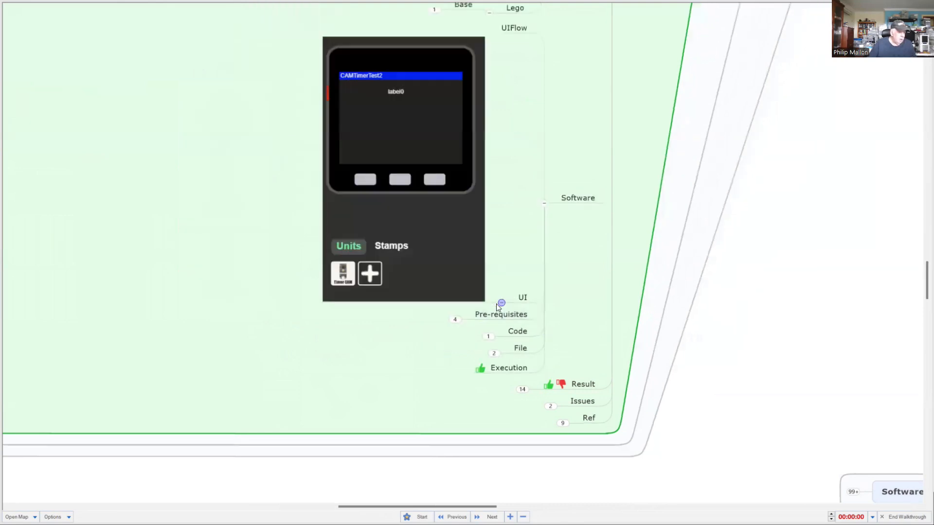
mouse_move(407, 356)
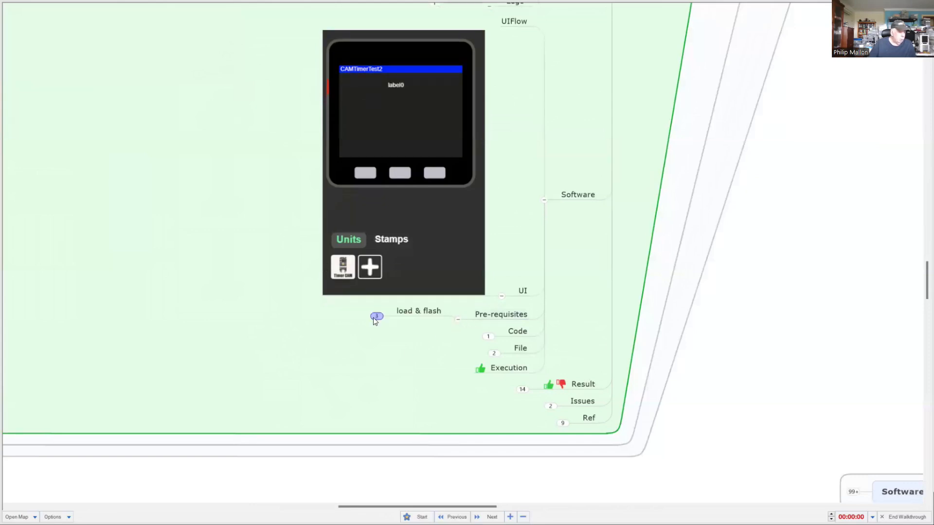
click(376, 316)
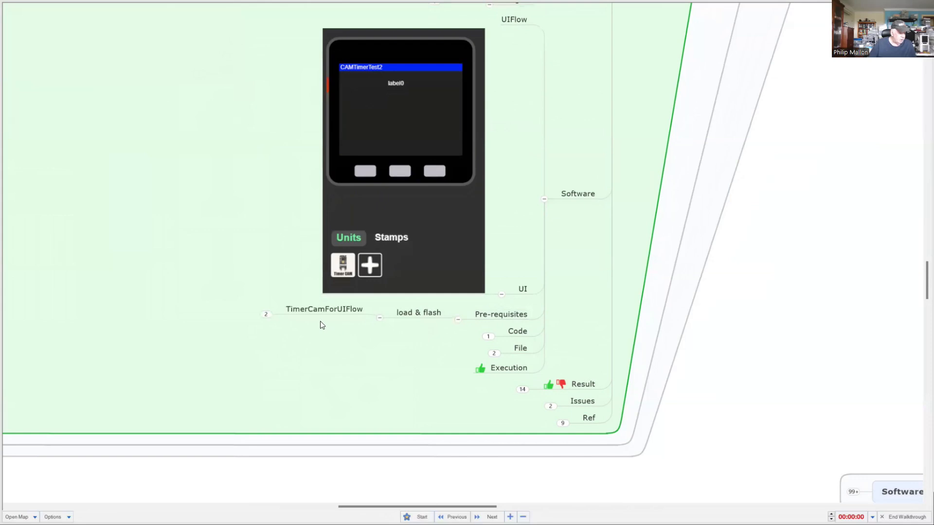
mouse_move(323, 322)
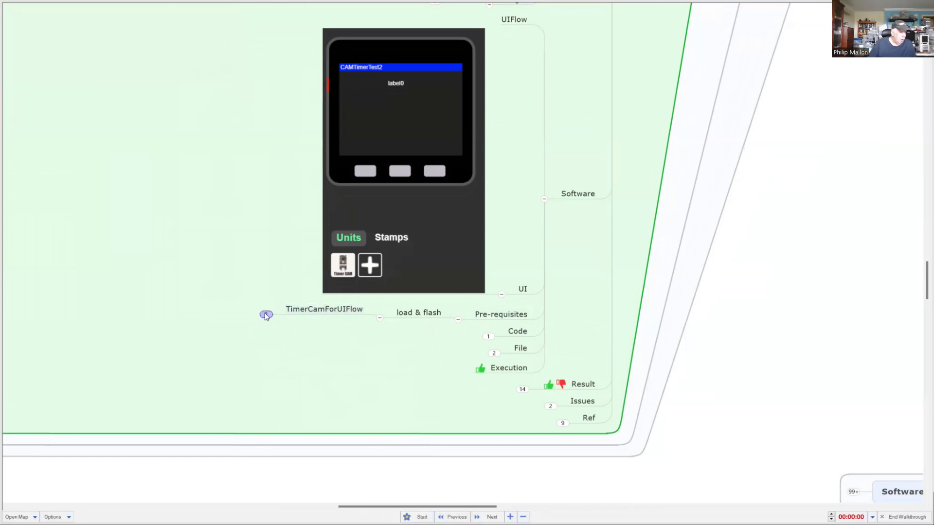
click(267, 314)
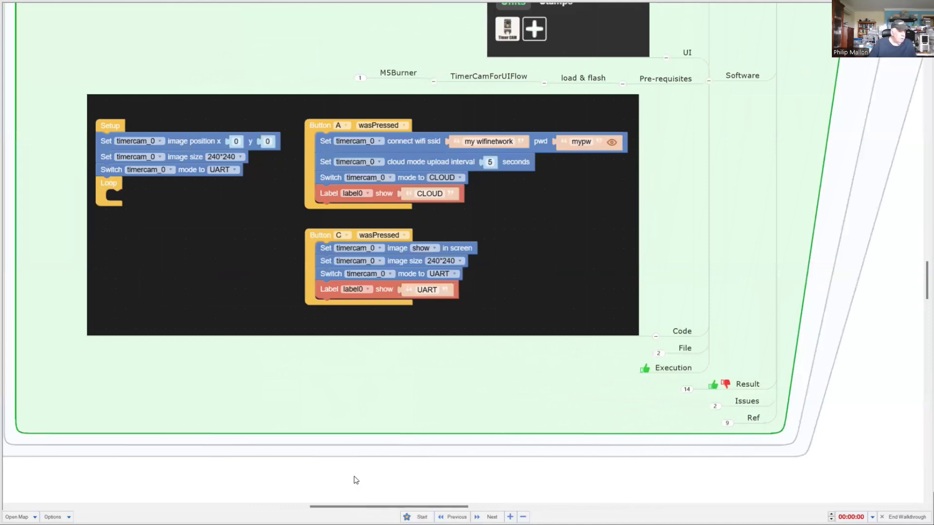
mouse_move(353, 473)
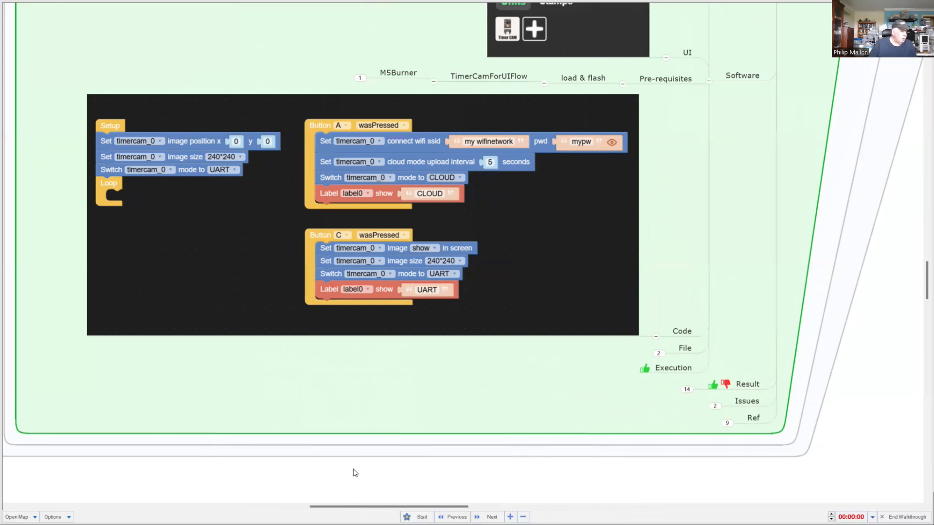
mouse_move(357, 470)
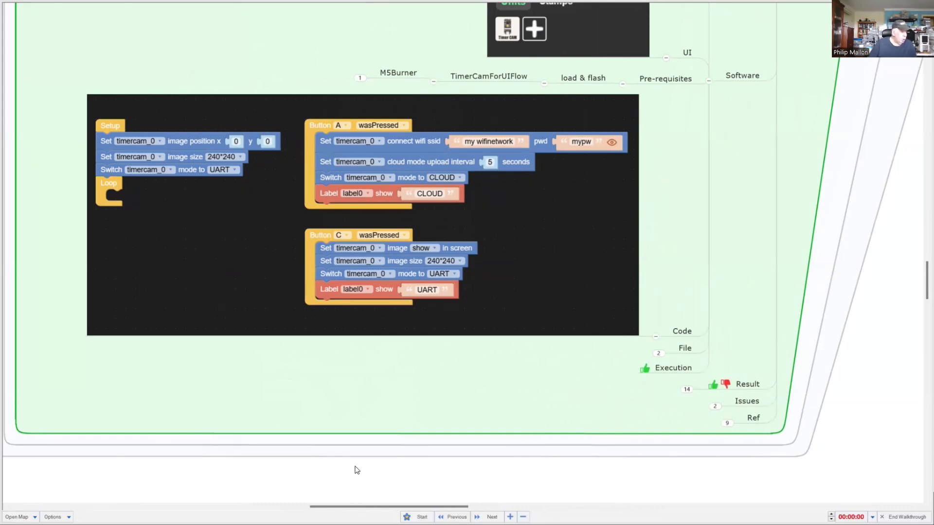
mouse_move(358, 460)
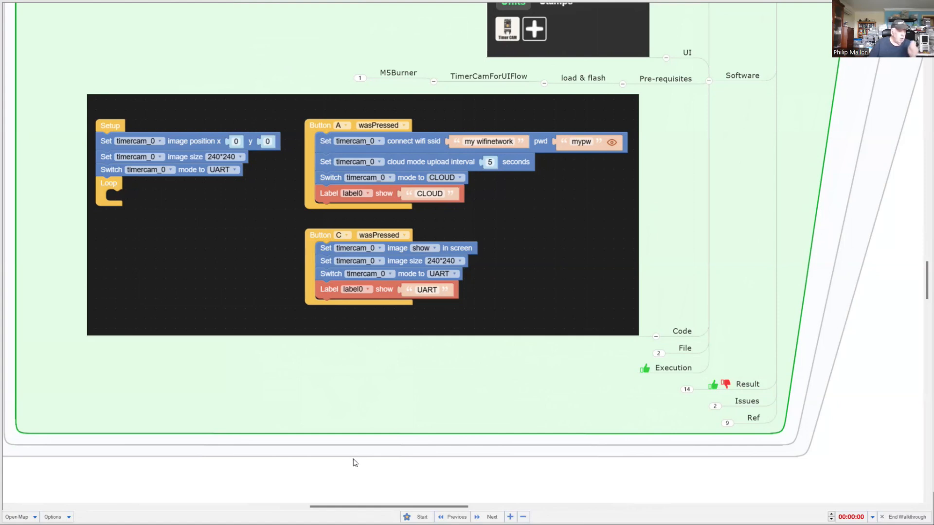
mouse_move(329, 472)
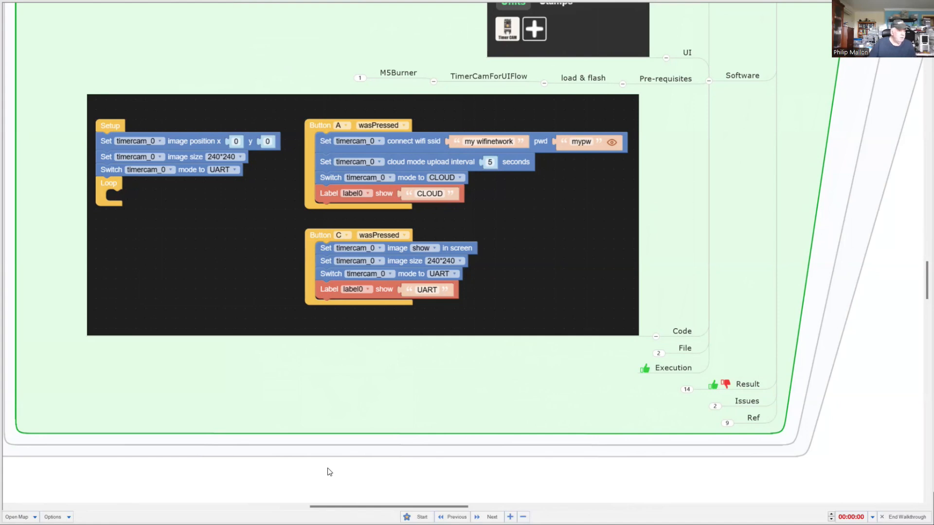
mouse_move(348, 458)
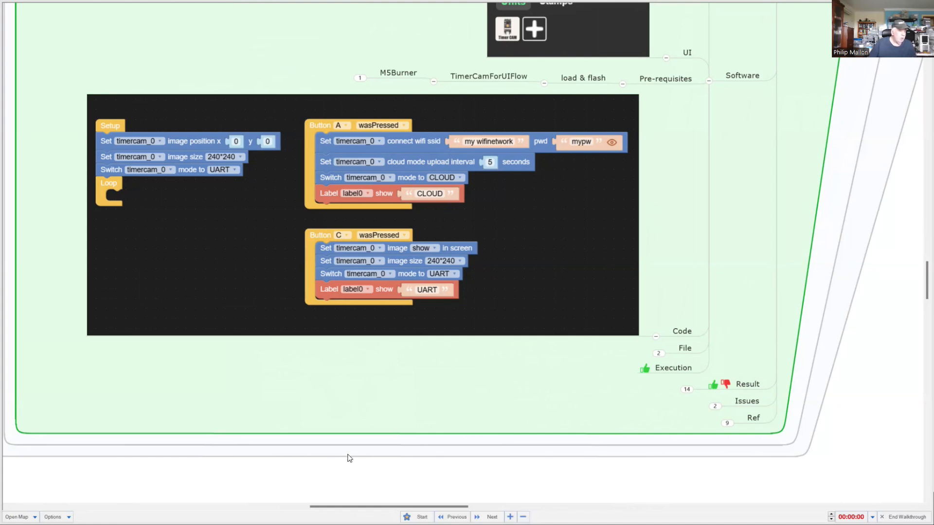
mouse_move(351, 458)
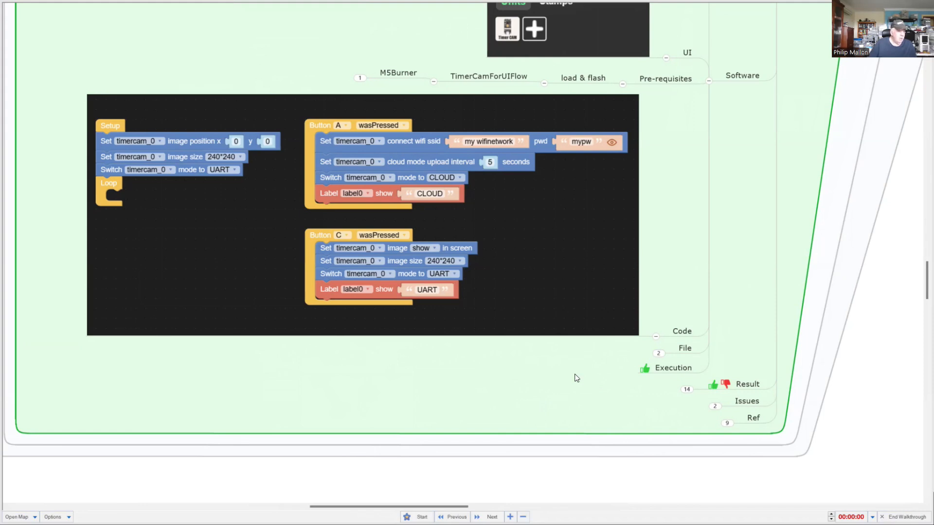
mouse_move(647, 385)
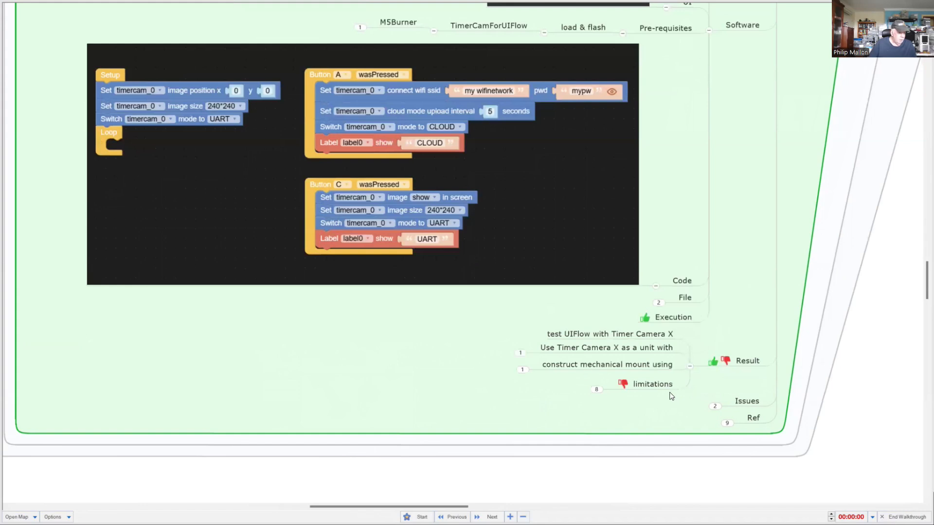
Step: Select the UIFlow test result and expand limitations: general APIs, minimal timer, no image sequences
double_click(609, 334)
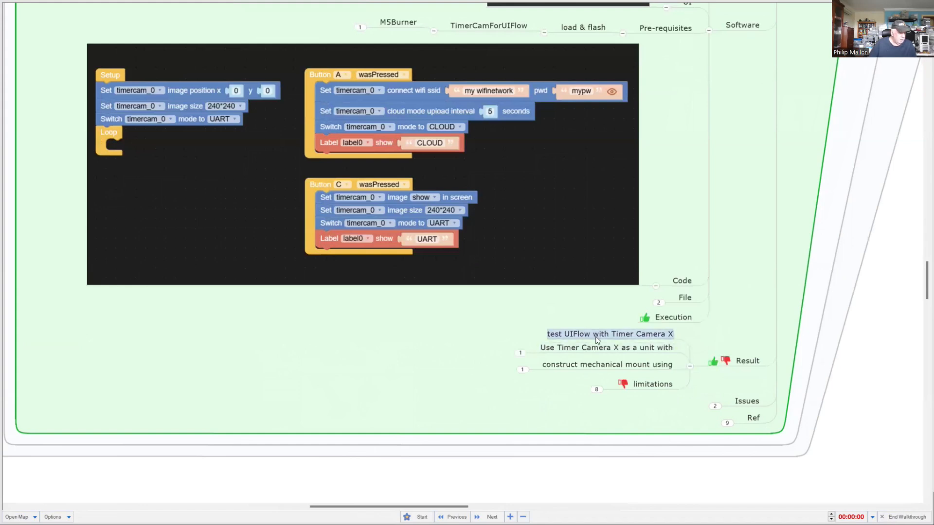
click(595, 390)
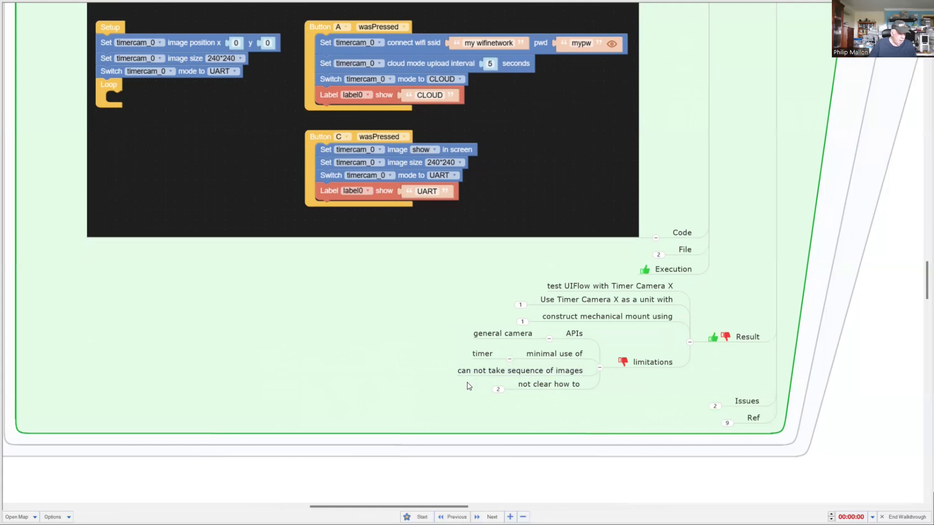
mouse_move(471, 381)
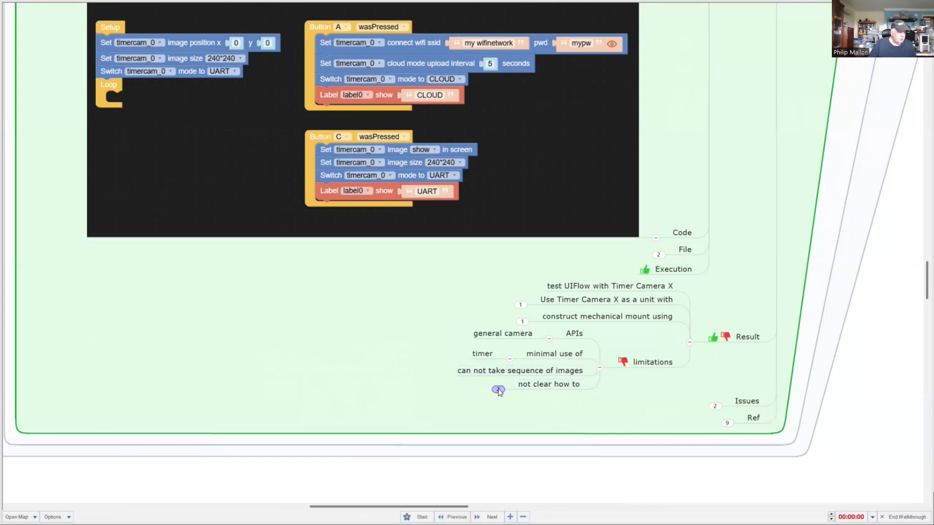
click(498, 391)
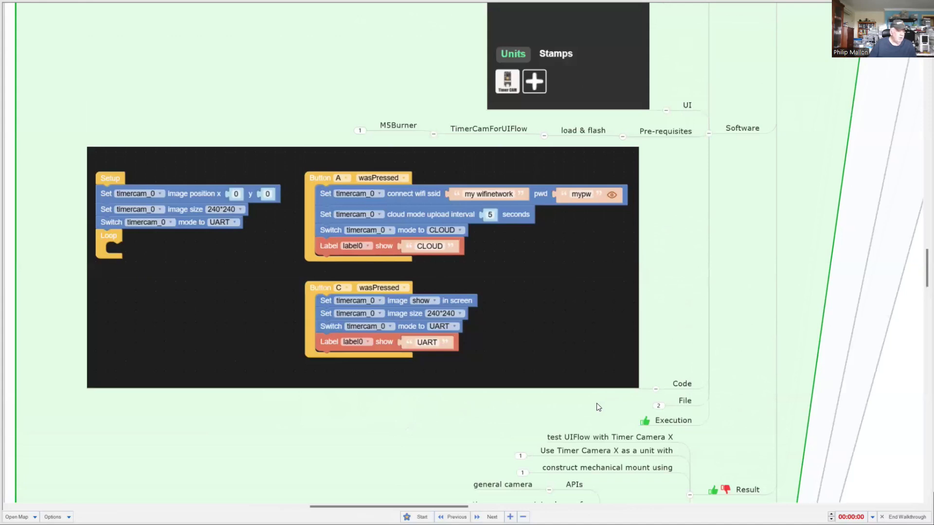
mouse_move(586, 410)
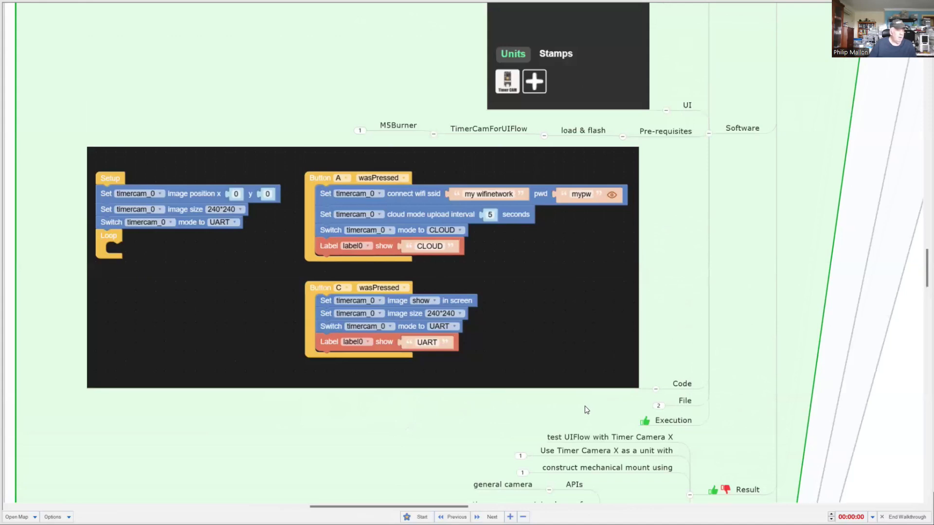